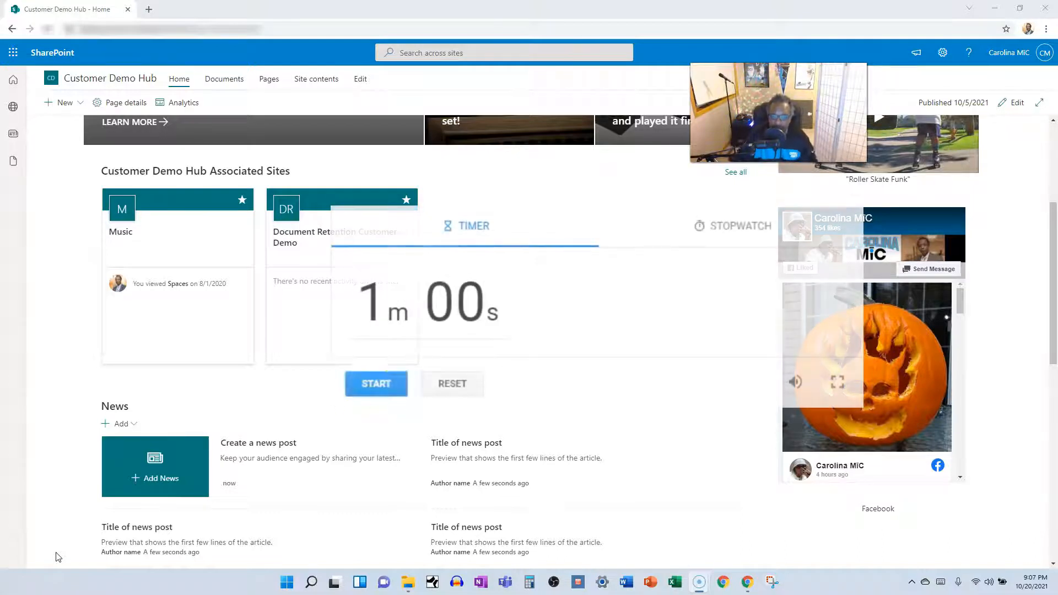
# Open Site contents from the Settings gear menu.
pyautogui.click(375, 383)
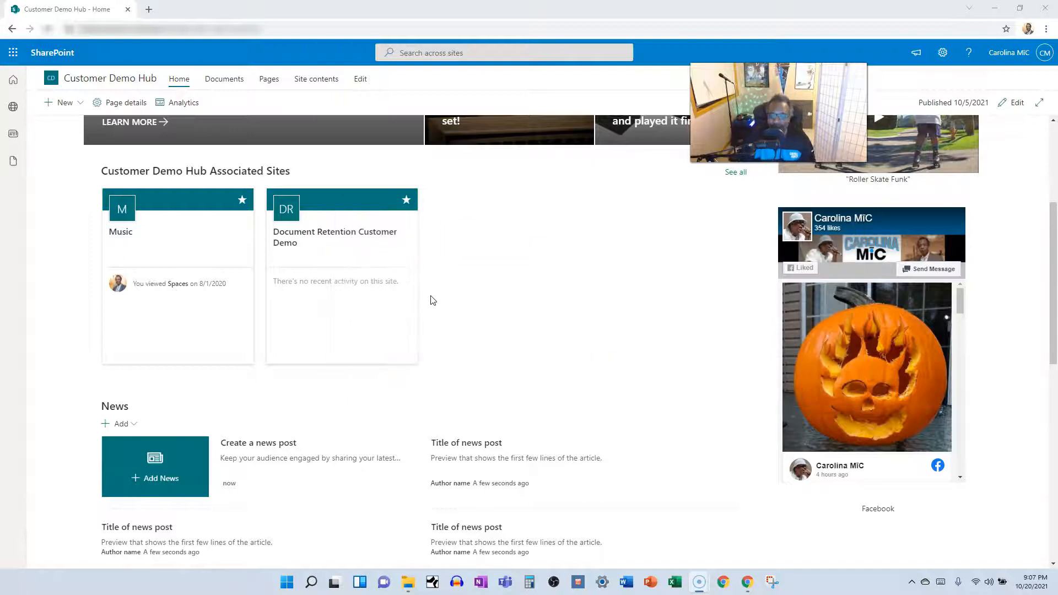
pyautogui.moveTo(437, 304)
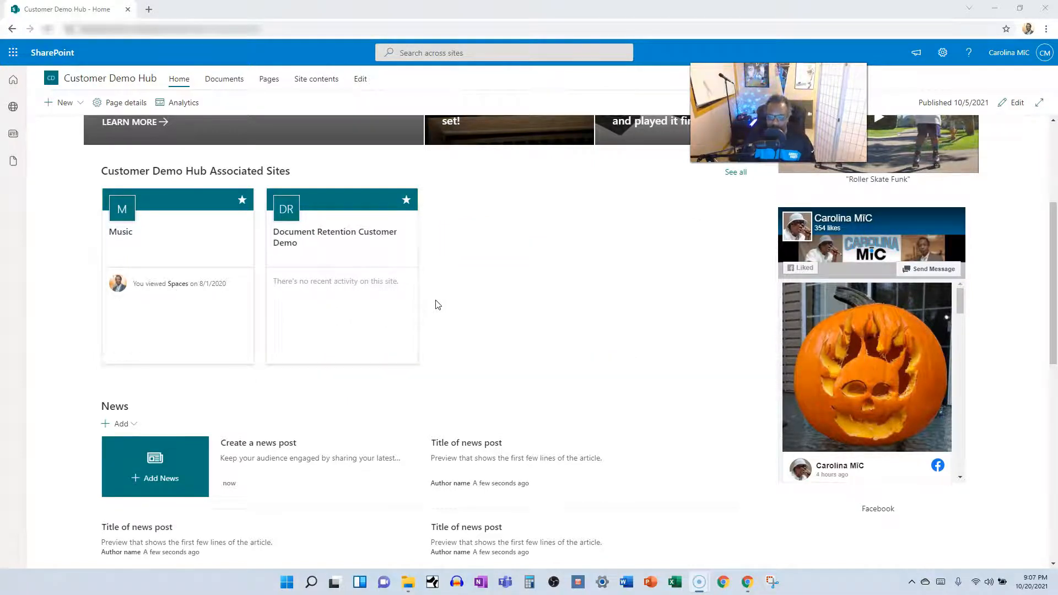
pyautogui.moveTo(449, 330)
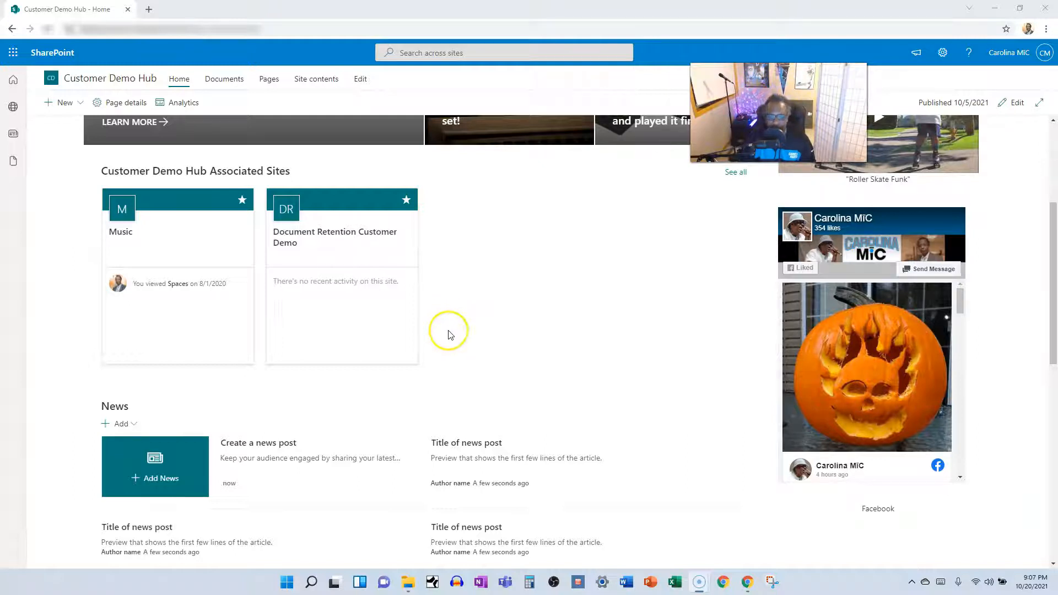
pyautogui.moveTo(591, 406)
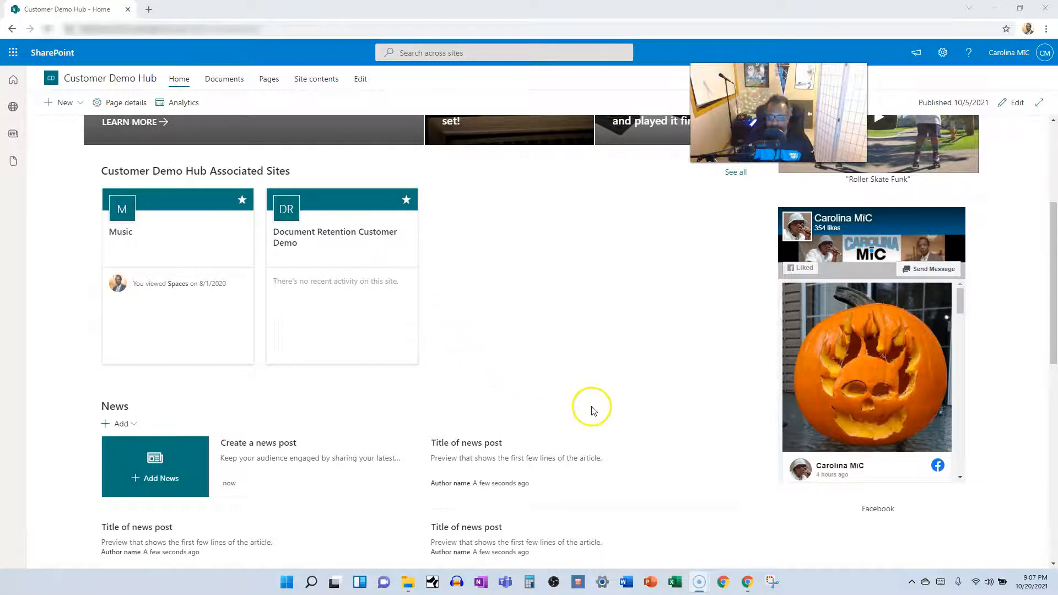
pyautogui.moveTo(642, 413)
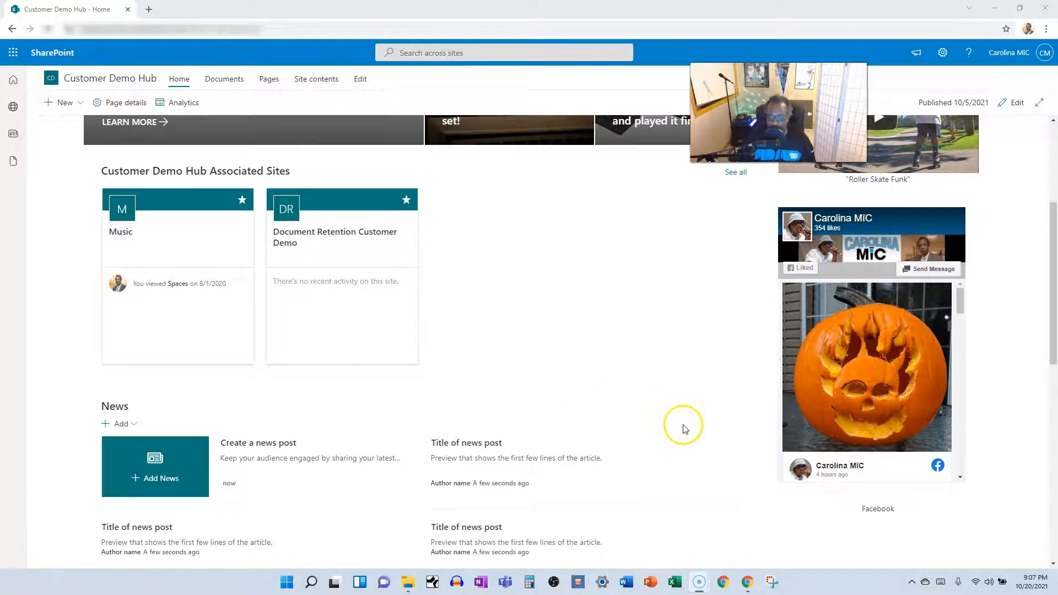
pyautogui.moveTo(867, 427)
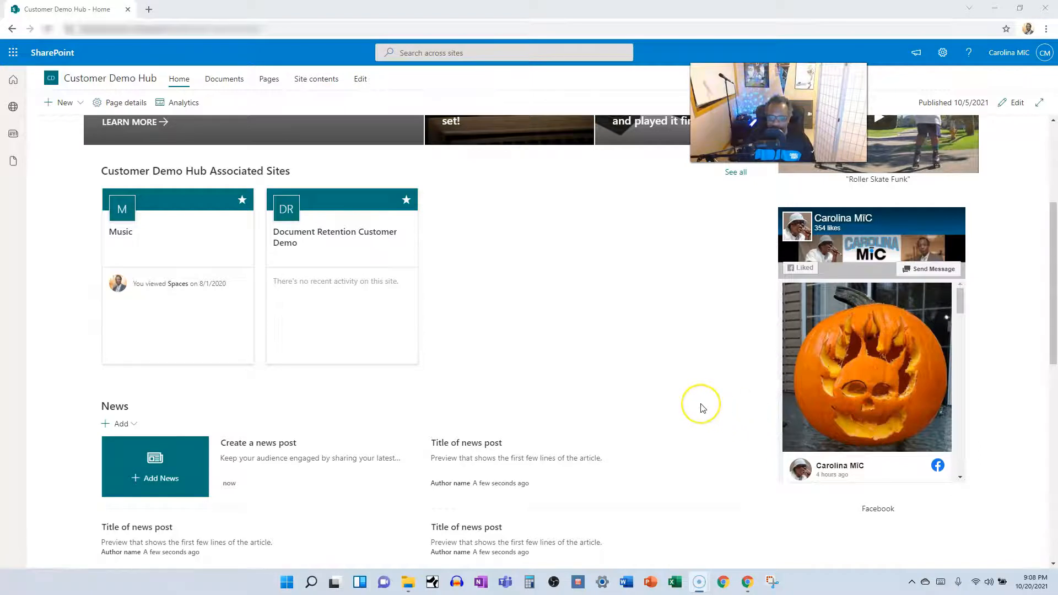
pyautogui.moveTo(534, 402)
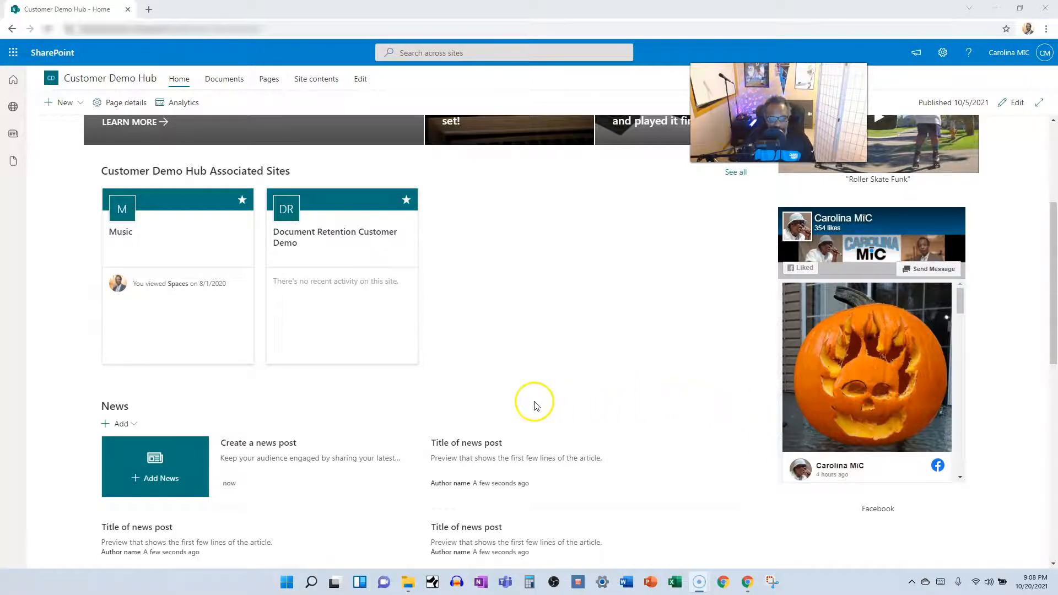
pyautogui.moveTo(525, 397)
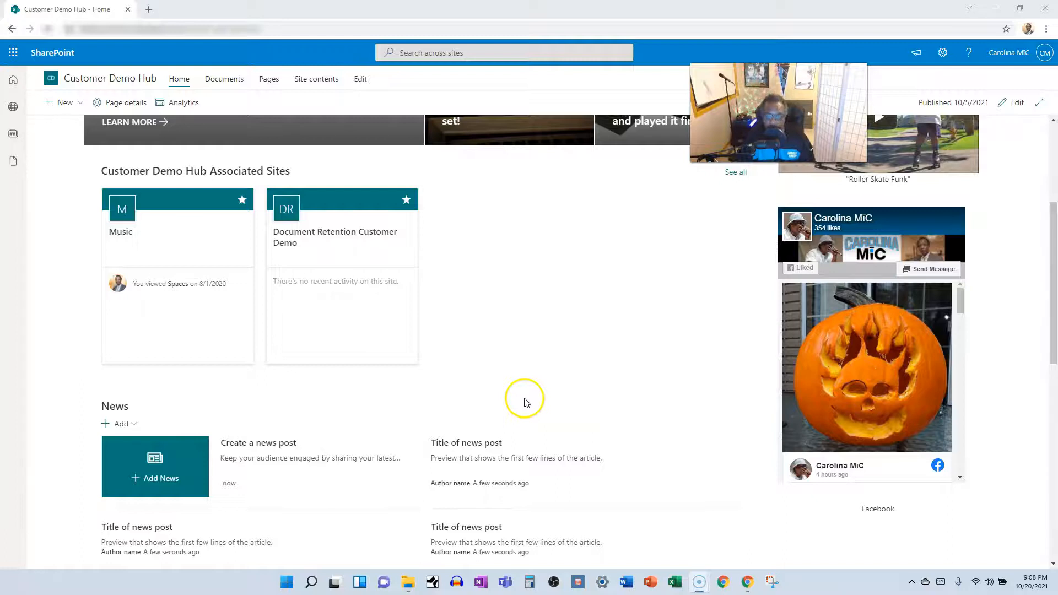
pyautogui.moveTo(662, 290)
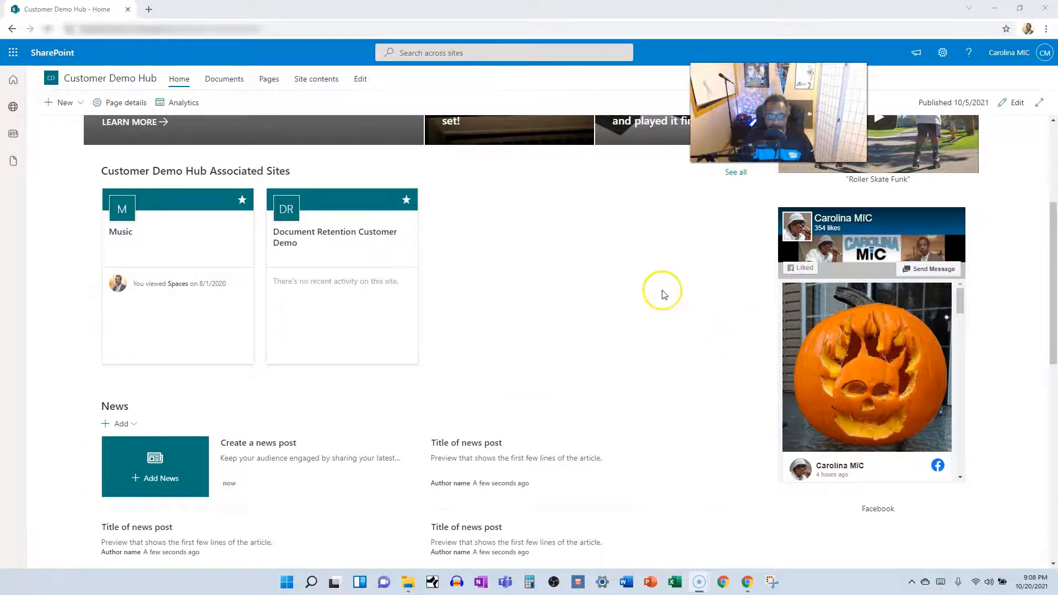
pyautogui.moveTo(608, 401)
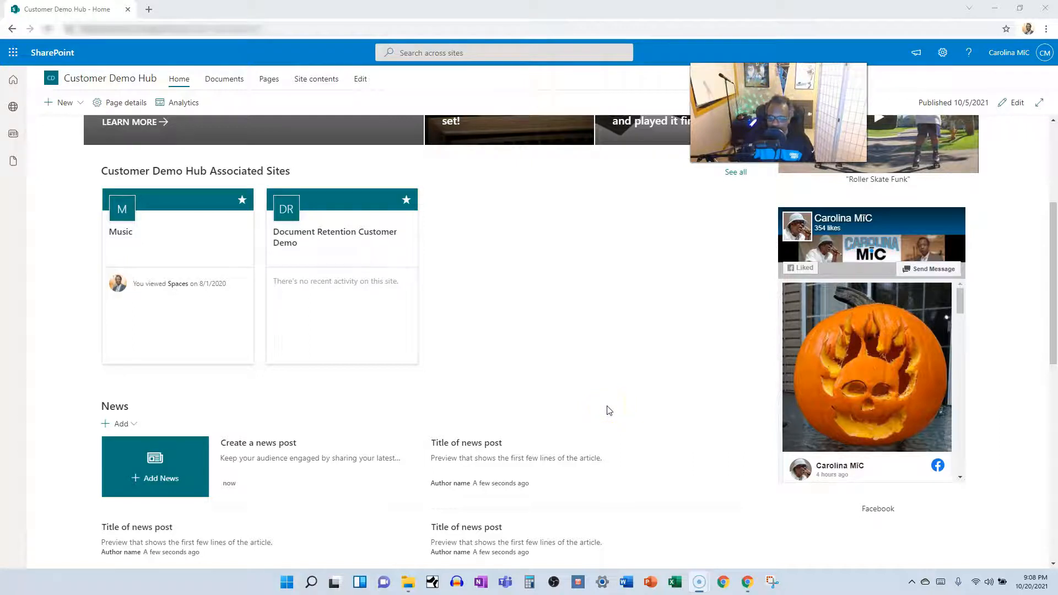
pyautogui.moveTo(720, 336)
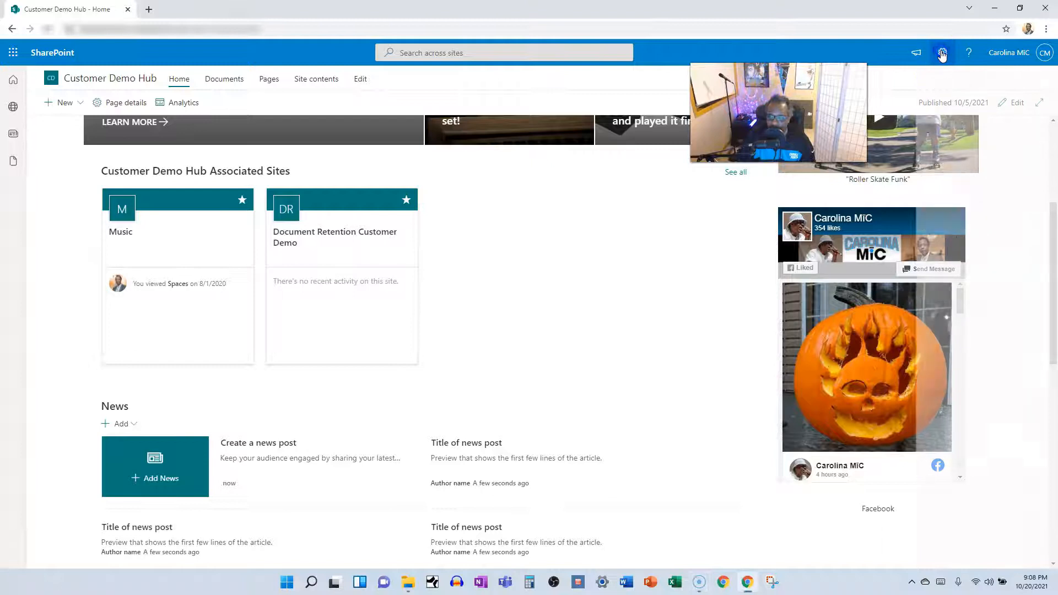
pyautogui.click(940, 53)
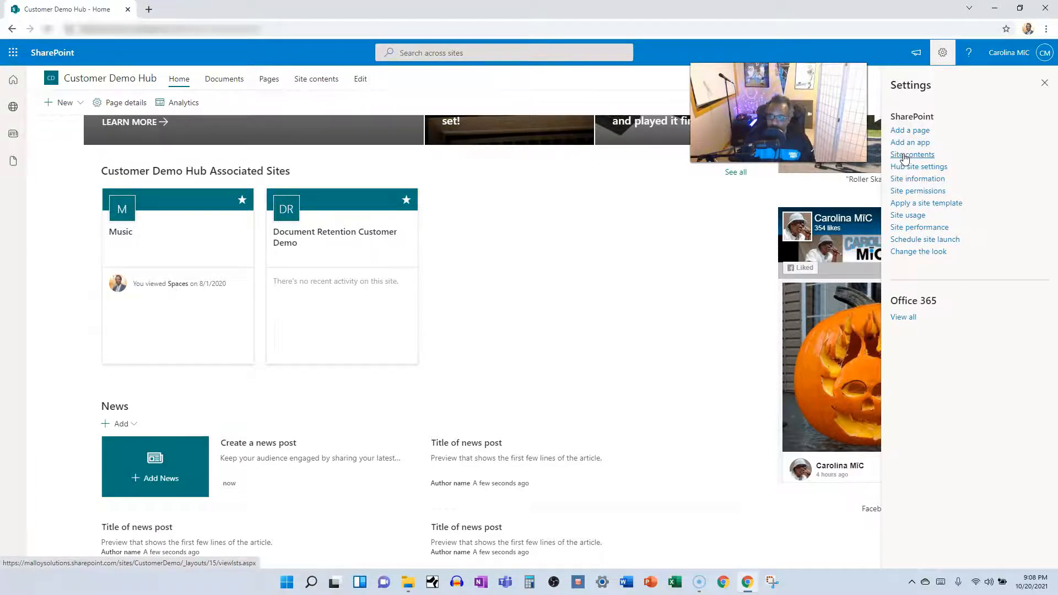
pyautogui.click(912, 154)
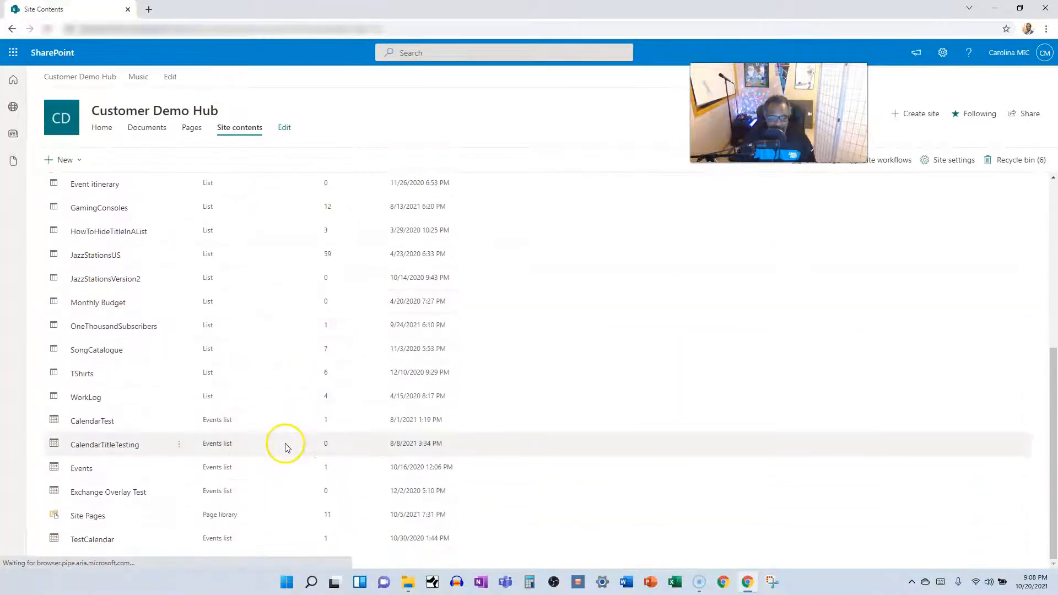
pyautogui.moveTo(82, 473)
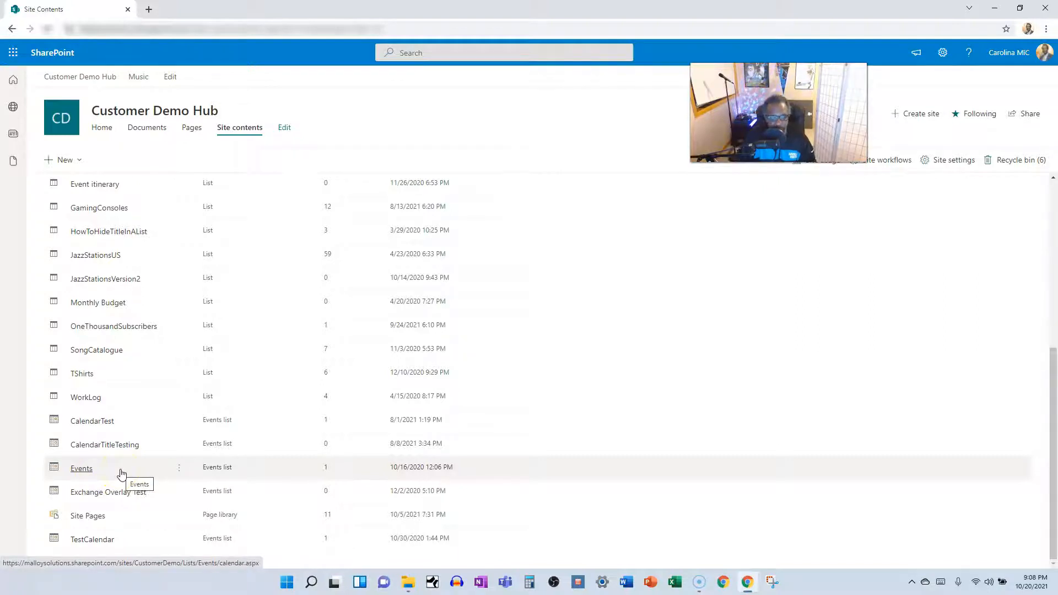
# Pick the Calendar app via New > App on the classic Your Apps page.
pyautogui.click(64, 160)
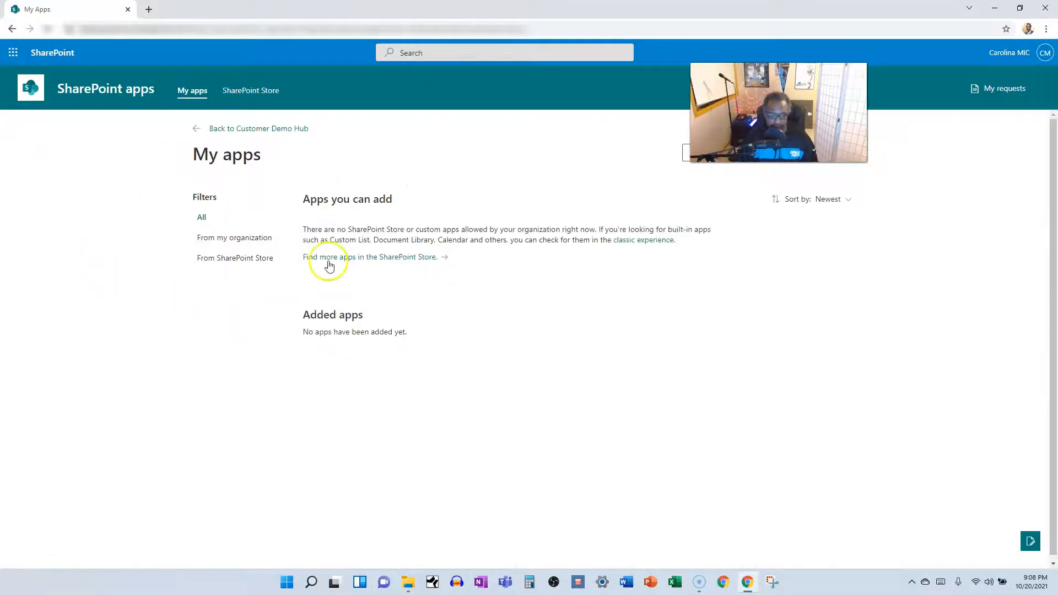
pyautogui.moveTo(558, 241)
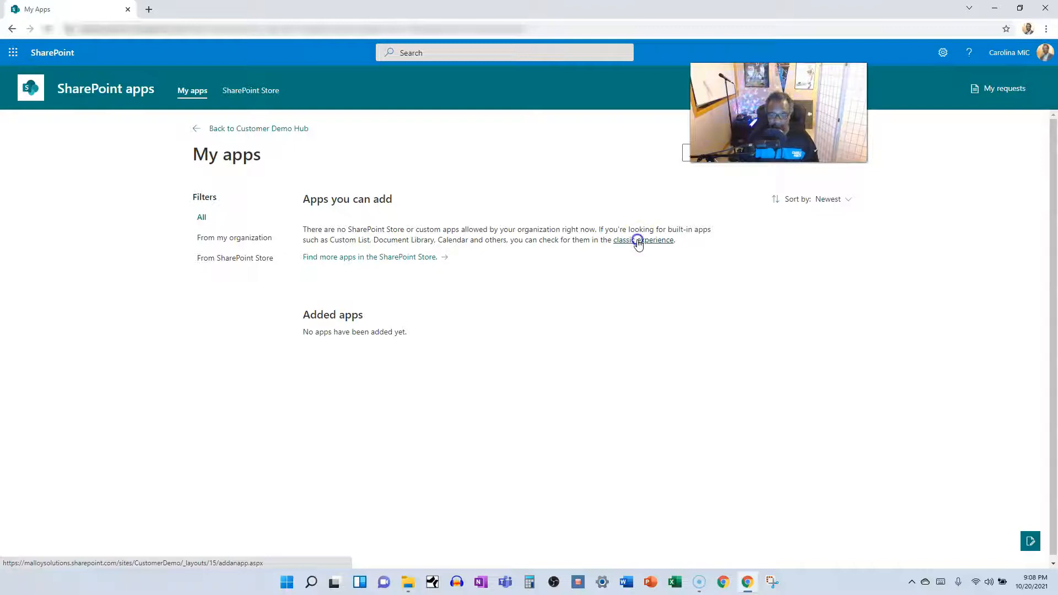
pyautogui.click(637, 240)
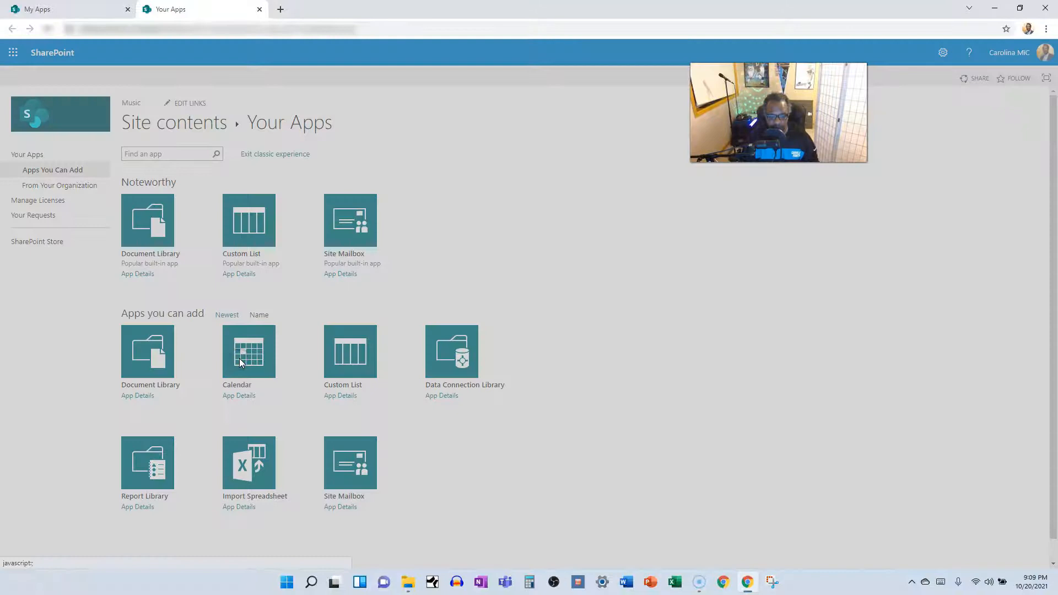
pyautogui.click(249, 351)
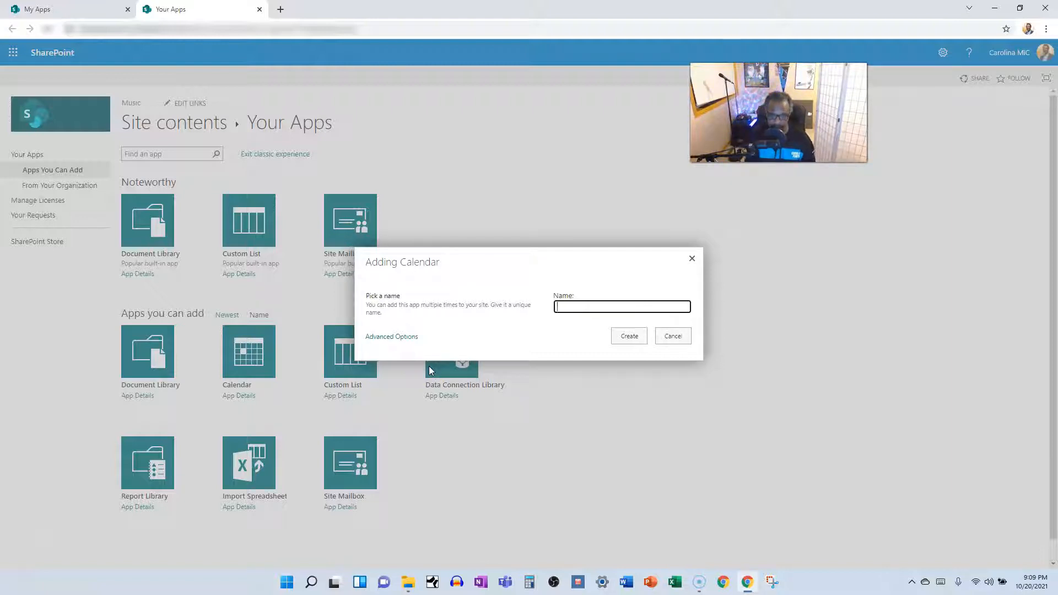
# Create the calendar named 'Carolina Panthers' and find it in Site contents.
pyautogui.write('Carolina Pa')
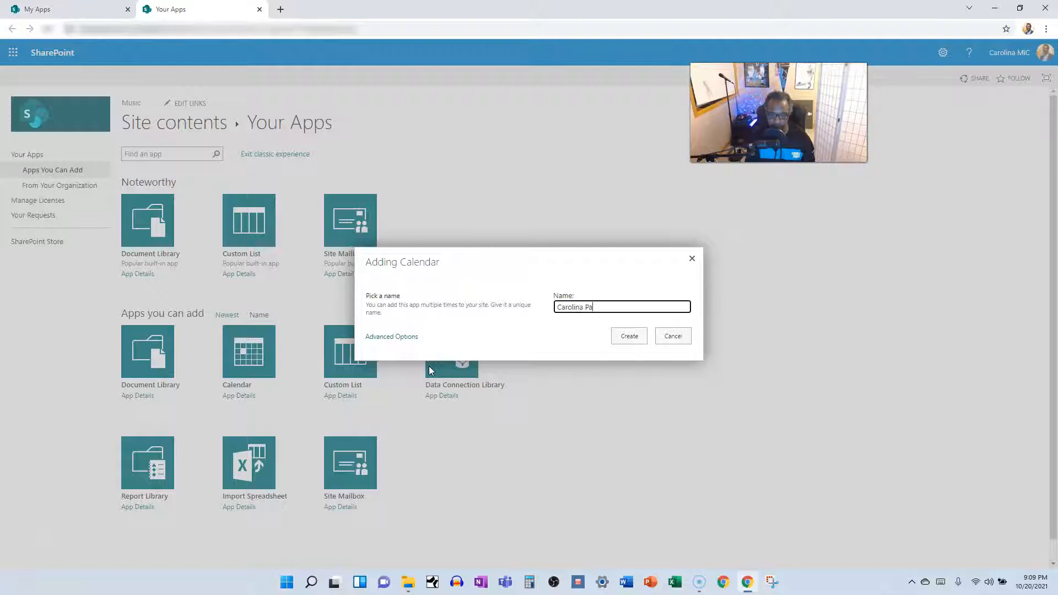
pyautogui.click(628, 335)
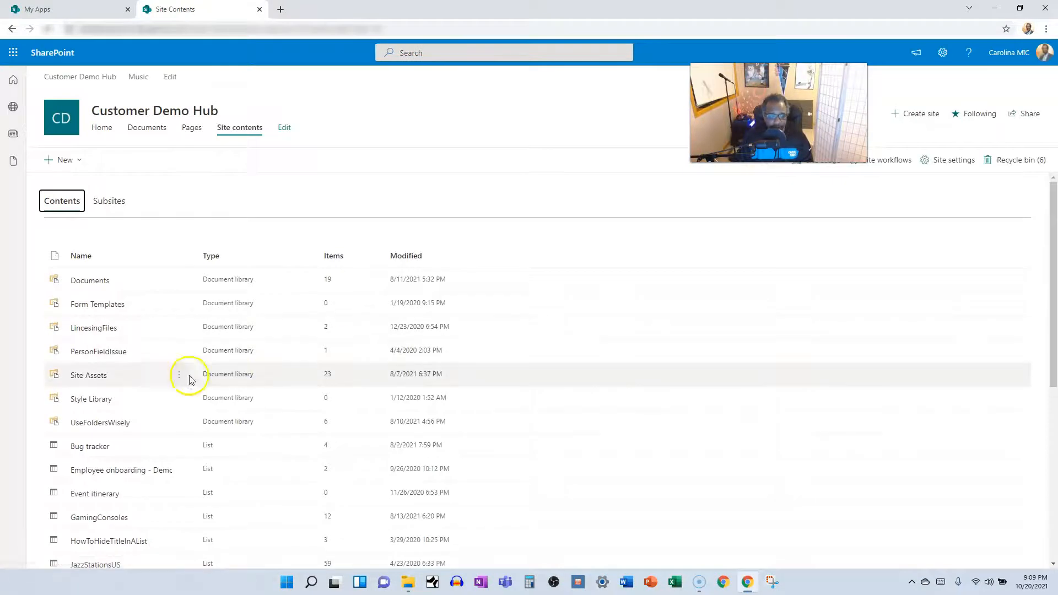
pyautogui.scroll(-3)
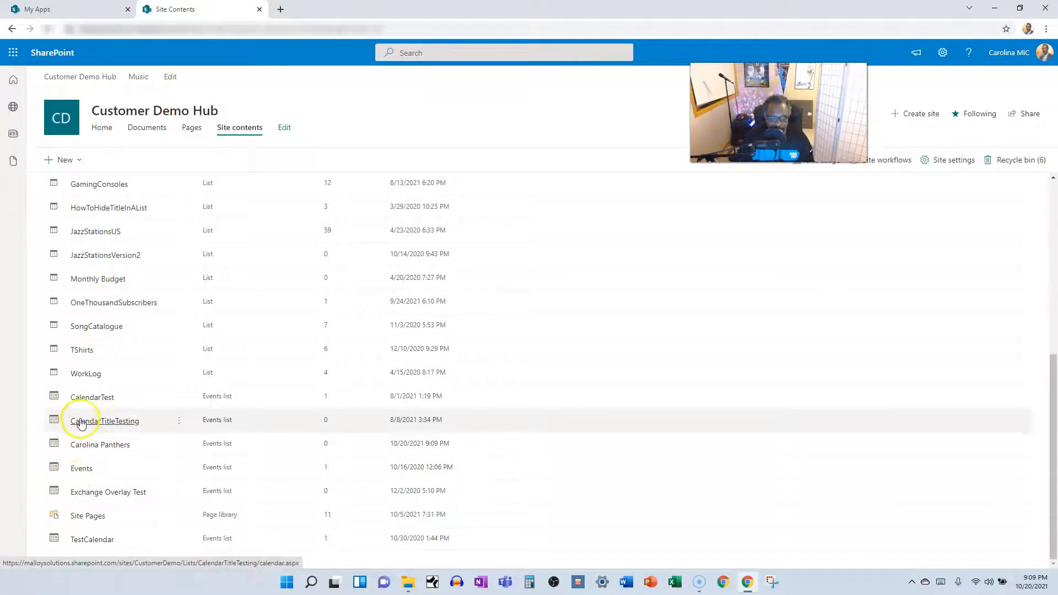
pyautogui.moveTo(86, 405)
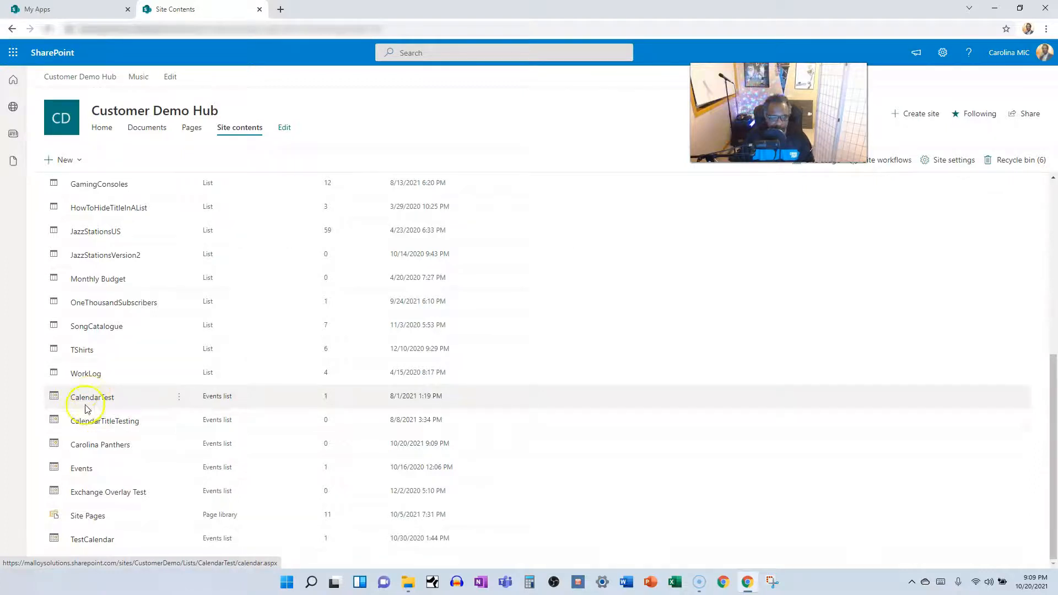
pyautogui.moveTo(84, 428)
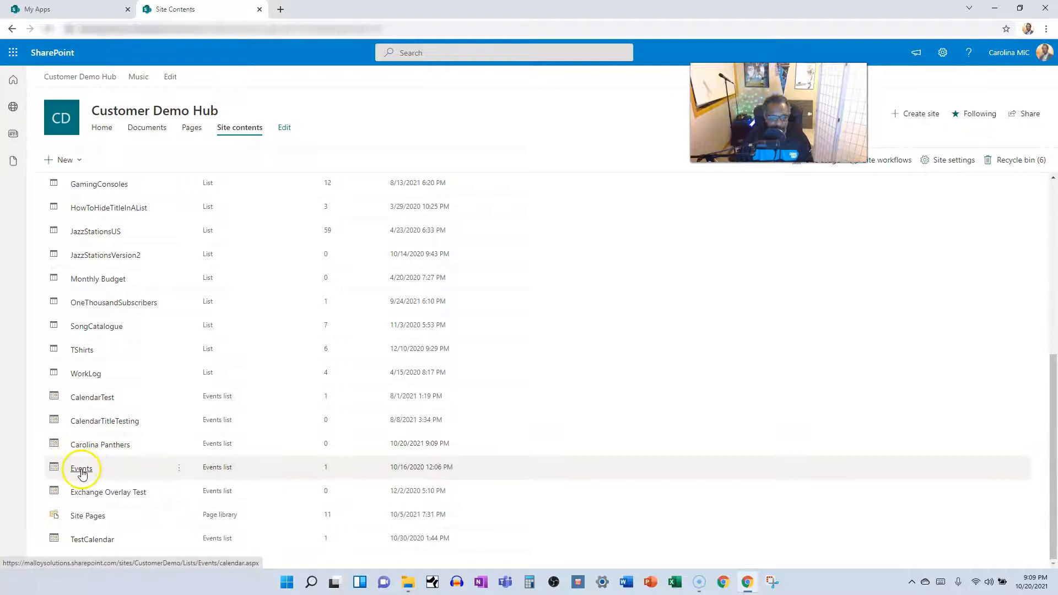
pyautogui.moveTo(86, 441)
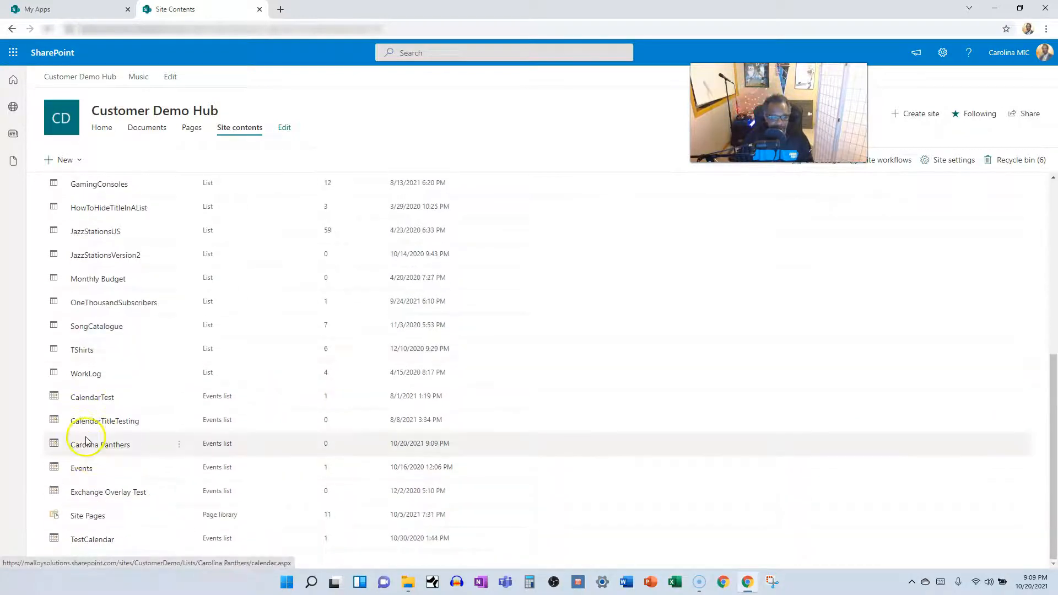
# Add 'Win Super Bowl' to the Carolina Panthers calendar on October 29.
pyautogui.click(99, 444)
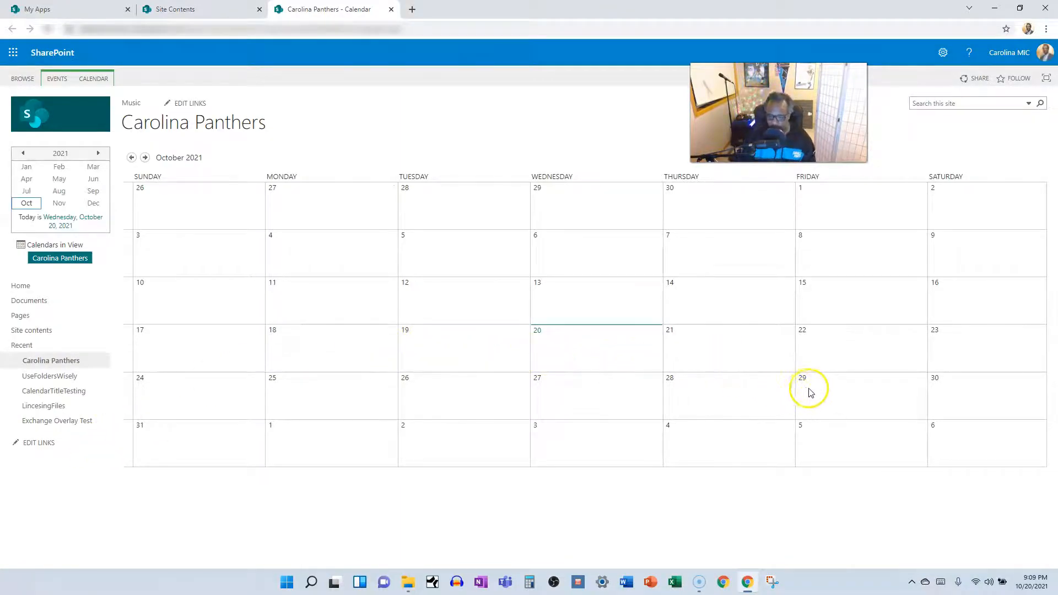
pyautogui.moveTo(916, 413)
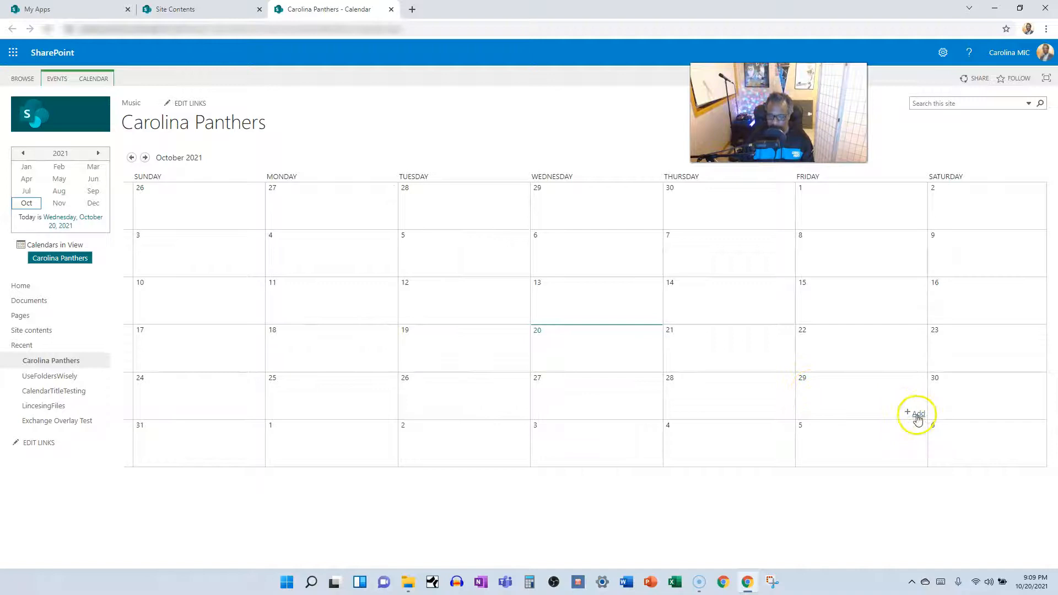
pyautogui.click(916, 414)
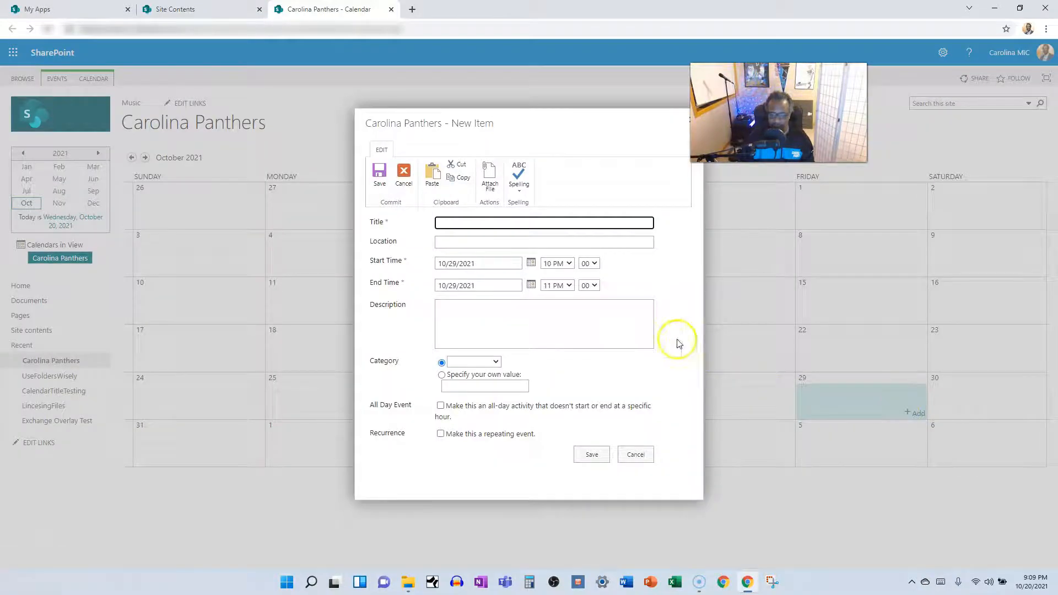
pyautogui.write('Win')
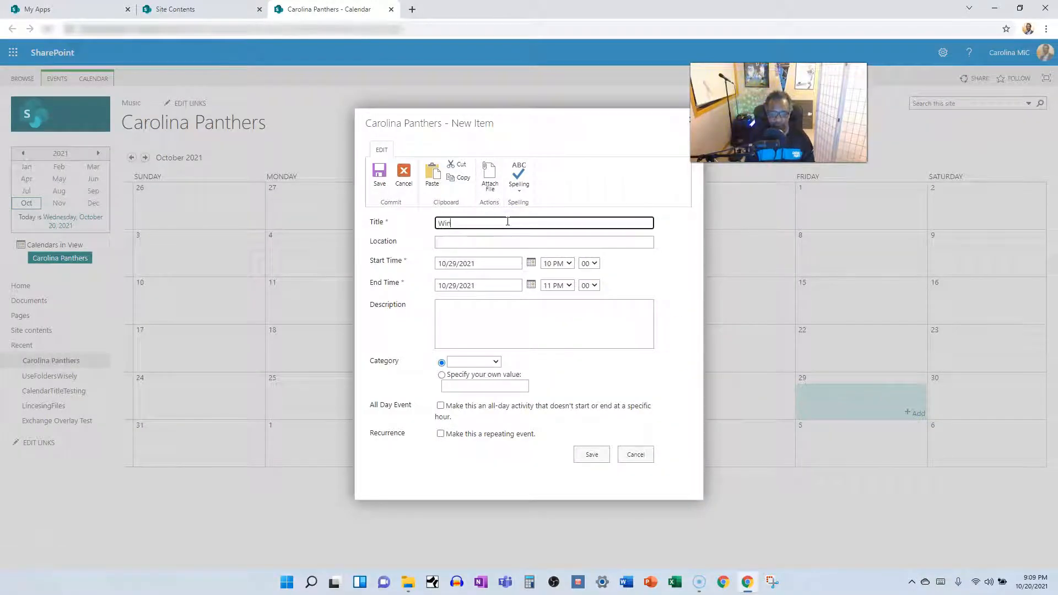
pyautogui.write('Super Bowl')
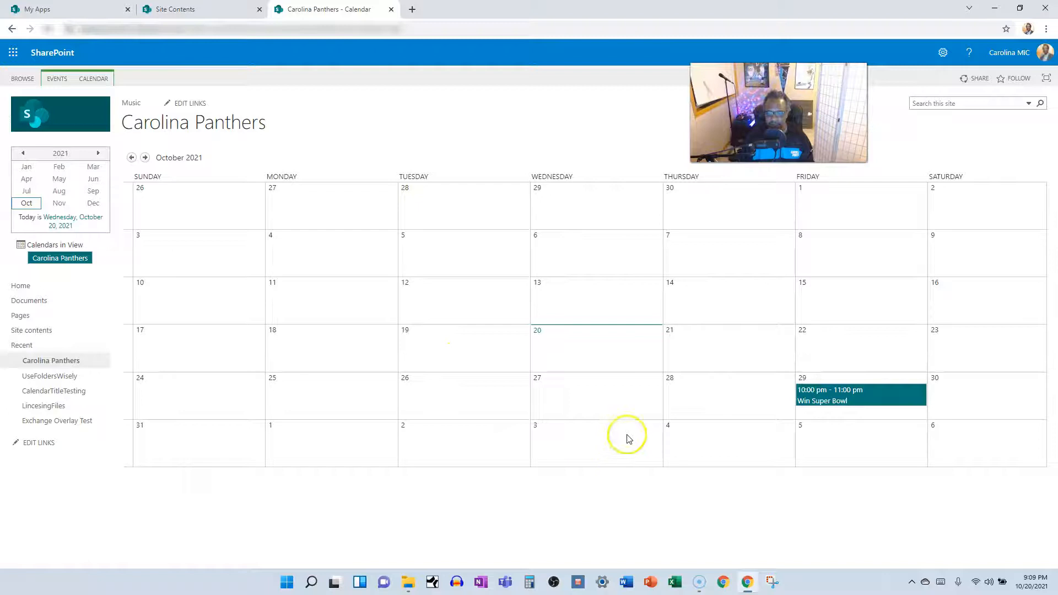
pyautogui.moveTo(380, 316)
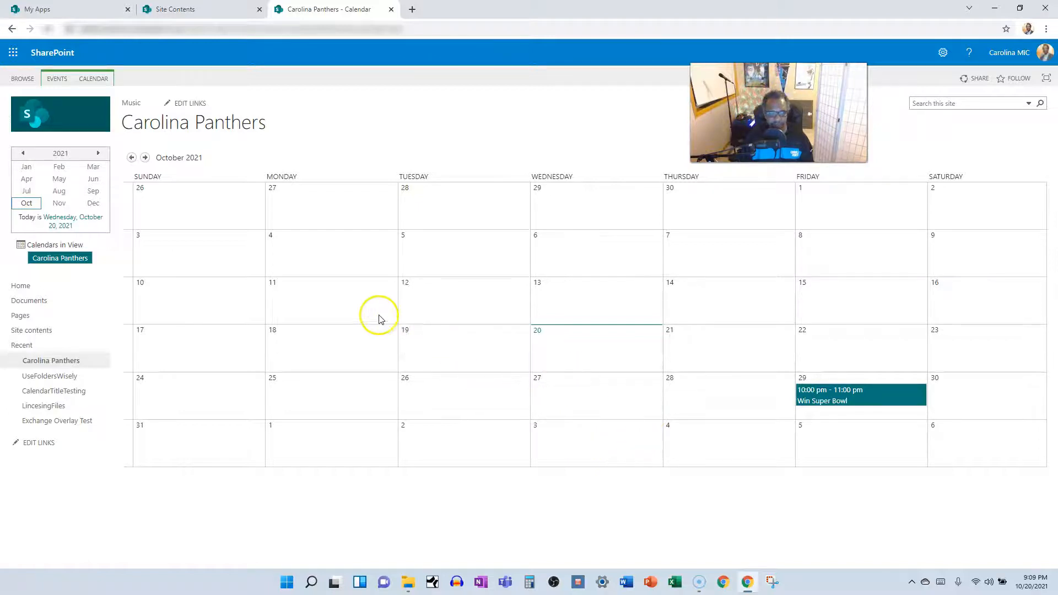
pyautogui.moveTo(118, 177)
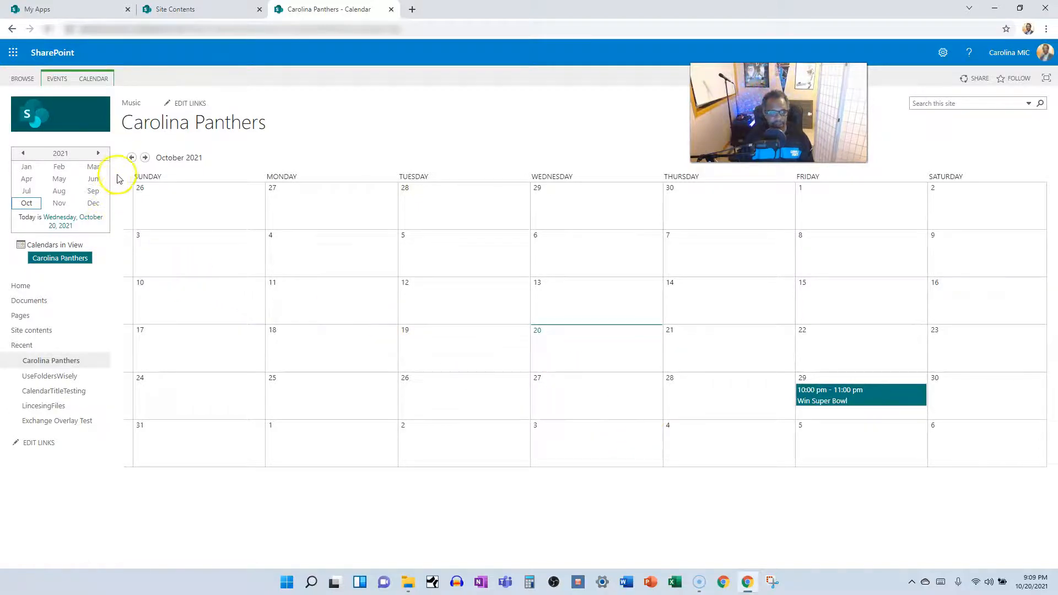
pyautogui.moveTo(76, 113)
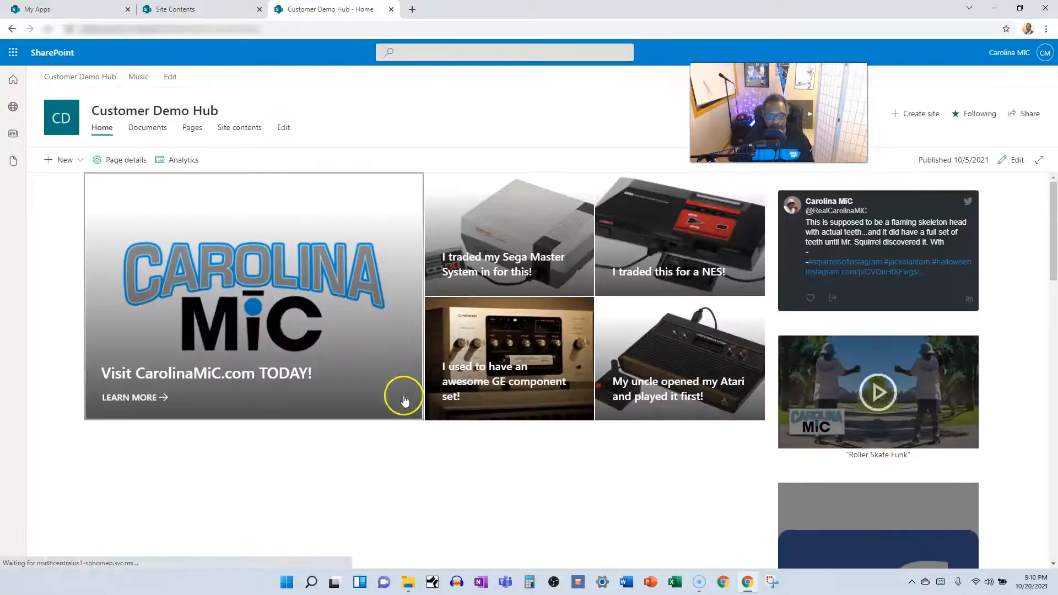
# Scroll the Customer Demo Hub home page down to its Events section.
pyautogui.scroll(-3)
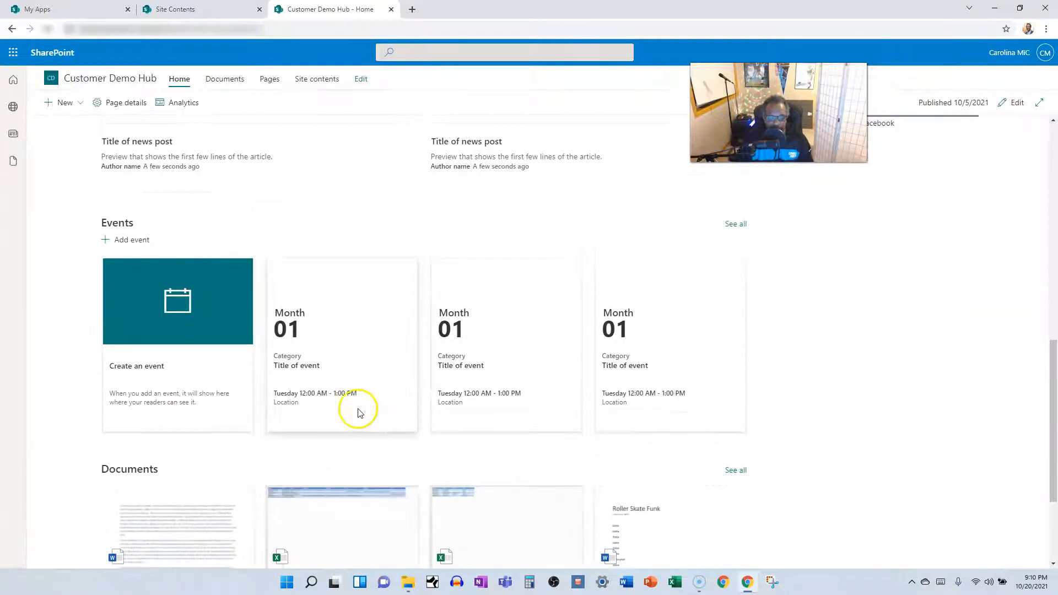
pyautogui.moveTo(567, 282)
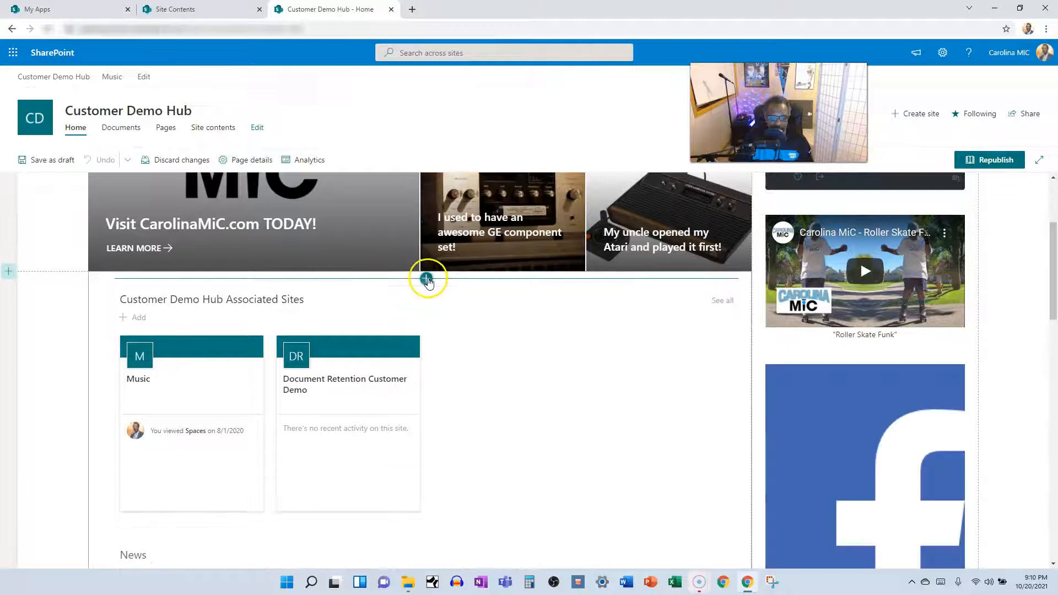
# Insert an Events web part below the hero banner and open its settings.
pyautogui.click(425, 278)
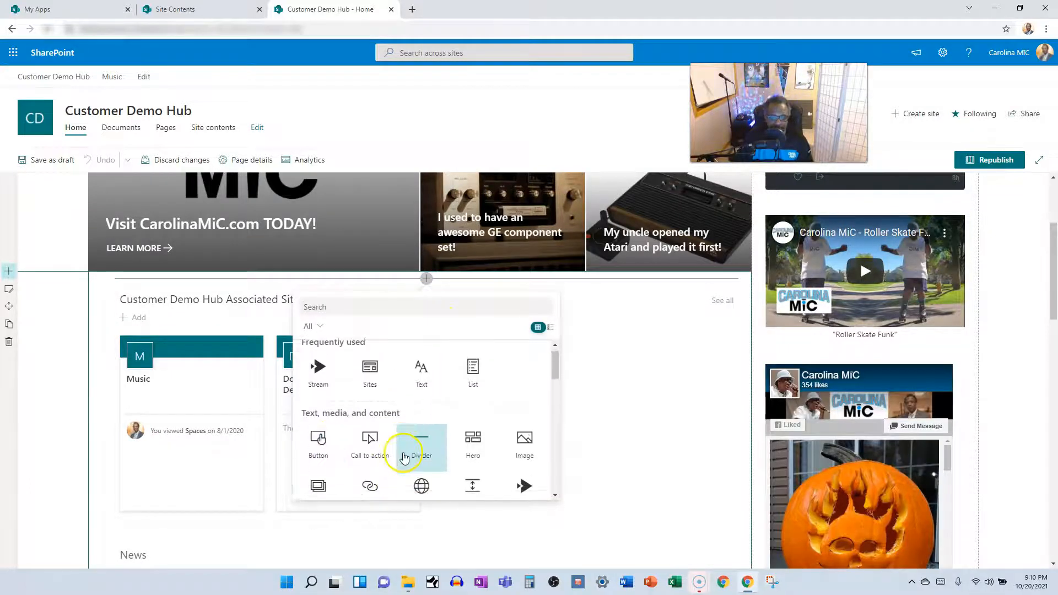
pyautogui.scroll(-3)
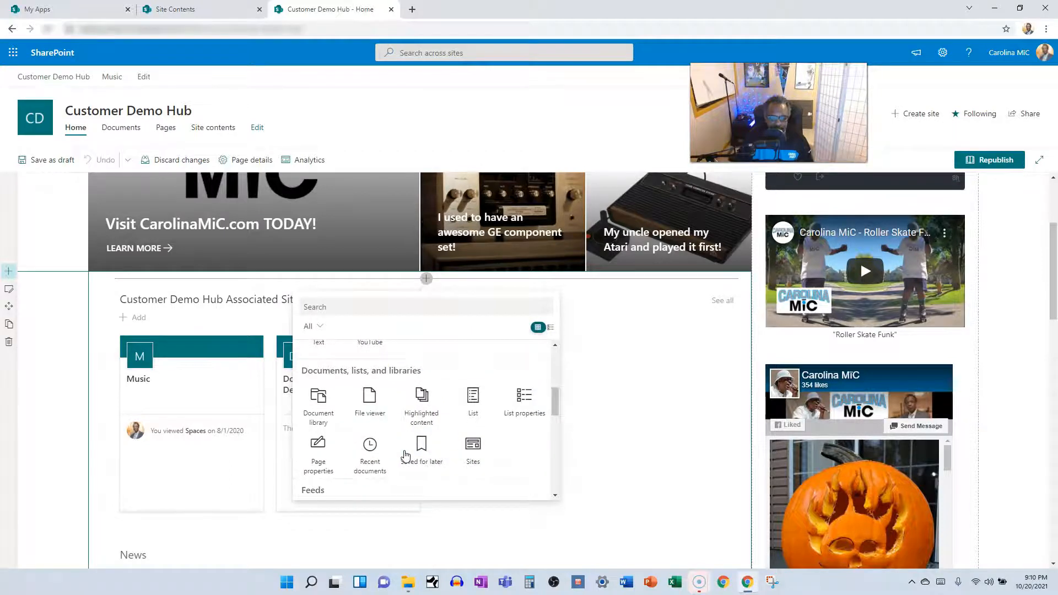
pyautogui.scroll(-3)
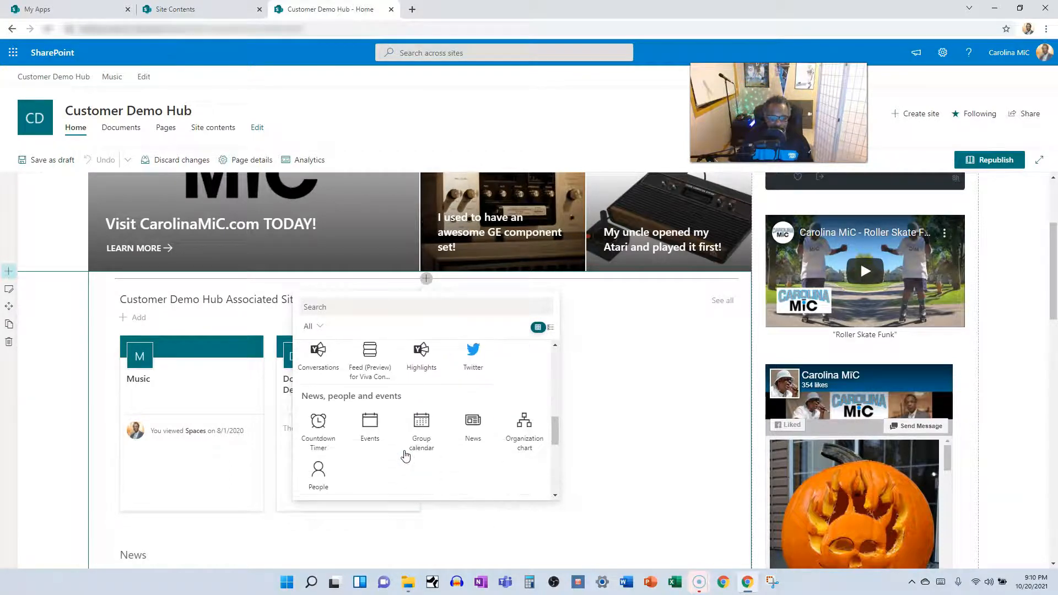
pyautogui.click(369, 420)
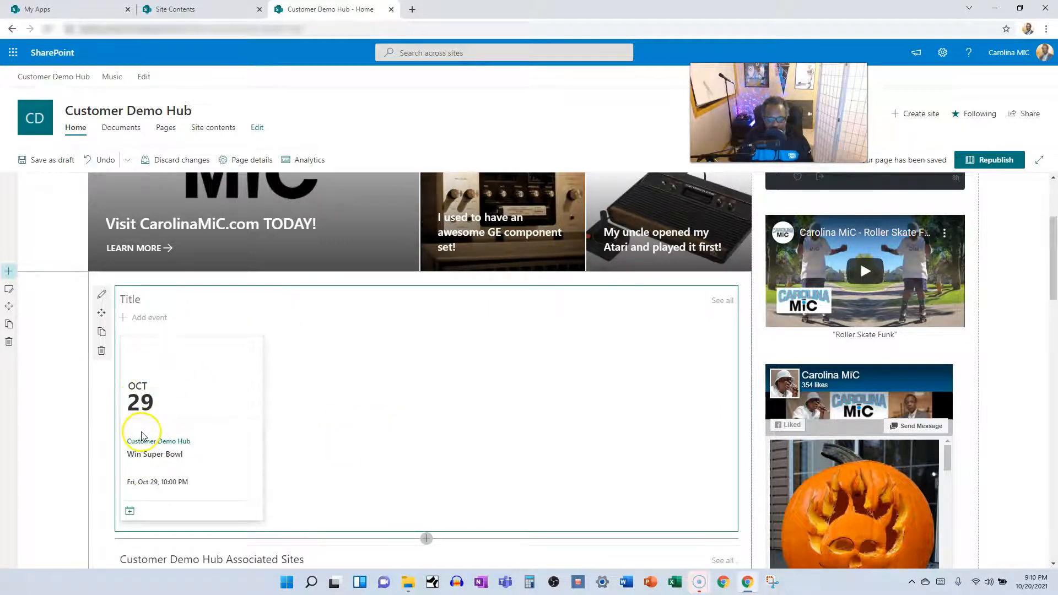
pyautogui.scroll(-3)
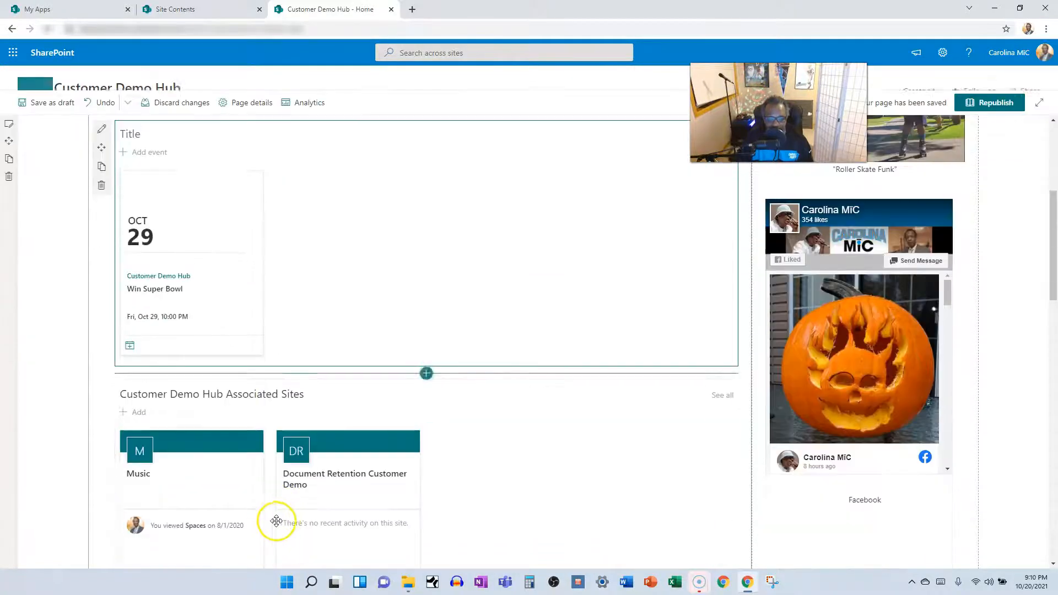
pyautogui.scroll(-3)
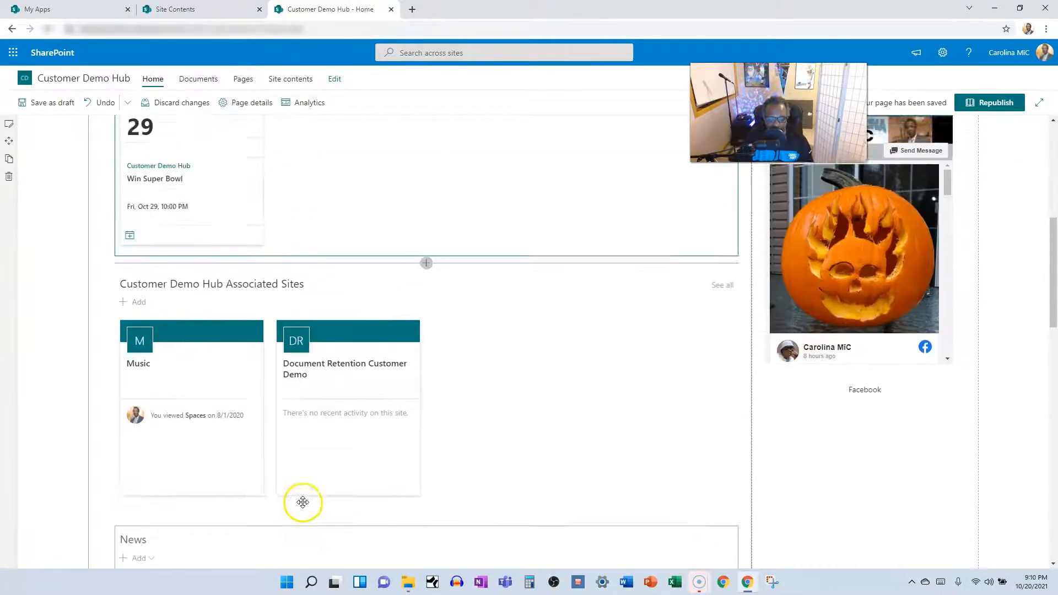
pyautogui.scroll(-3)
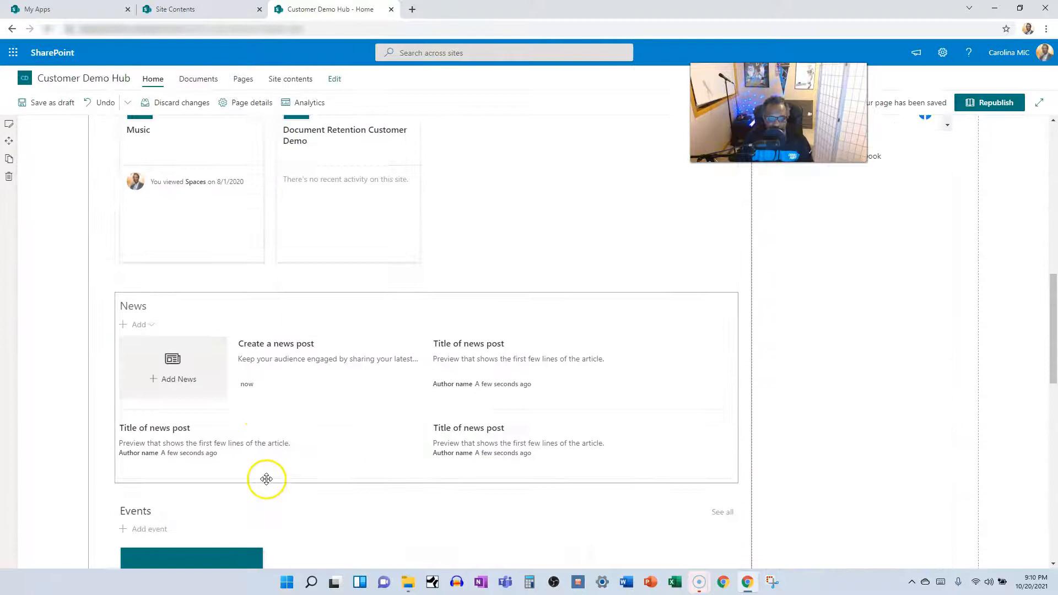
pyautogui.scroll(-3)
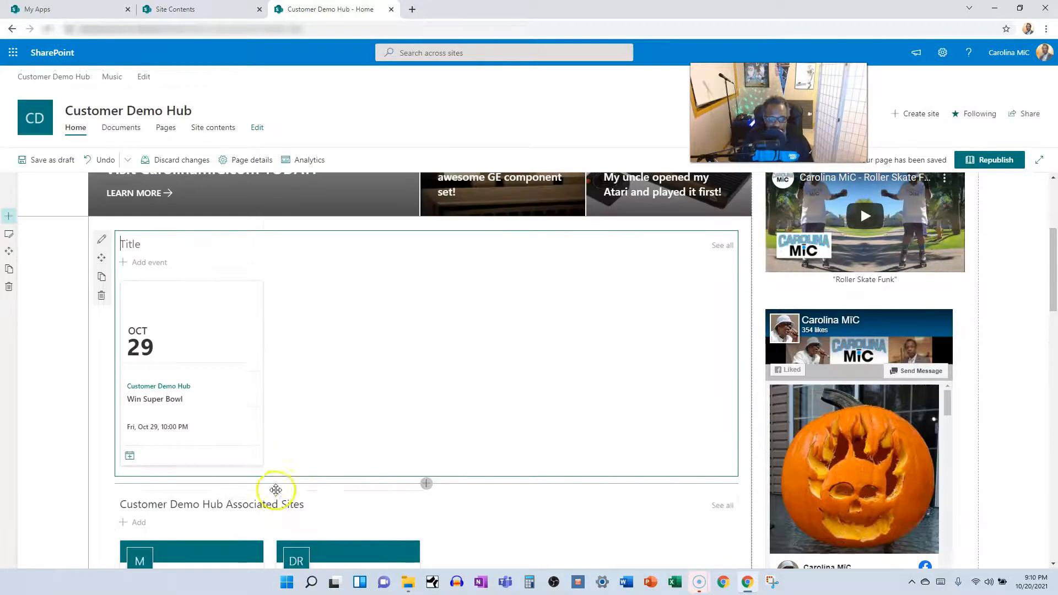
pyautogui.scroll(-3)
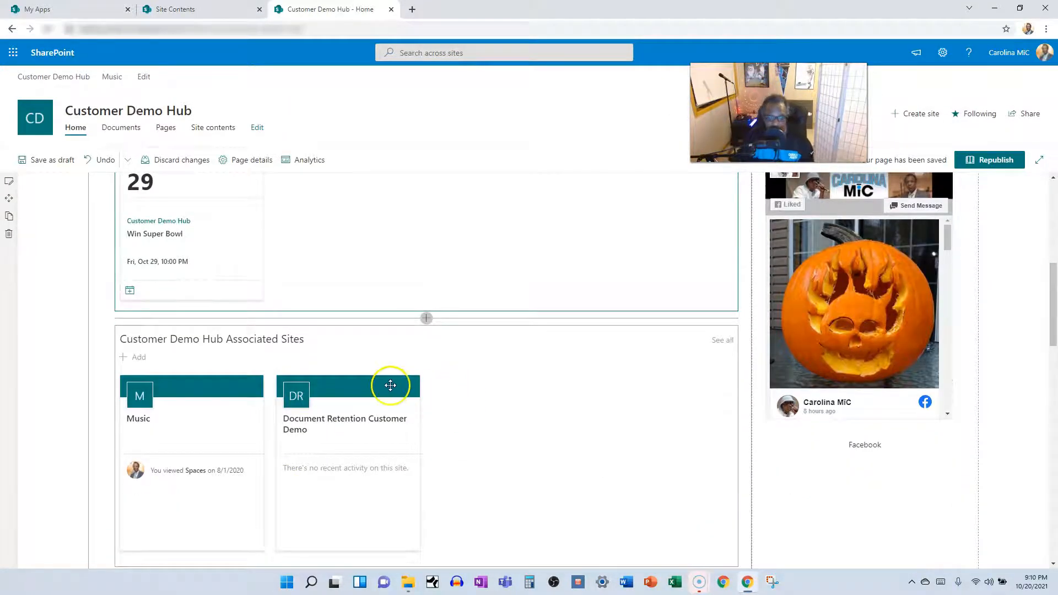
pyautogui.moveTo(217, 371)
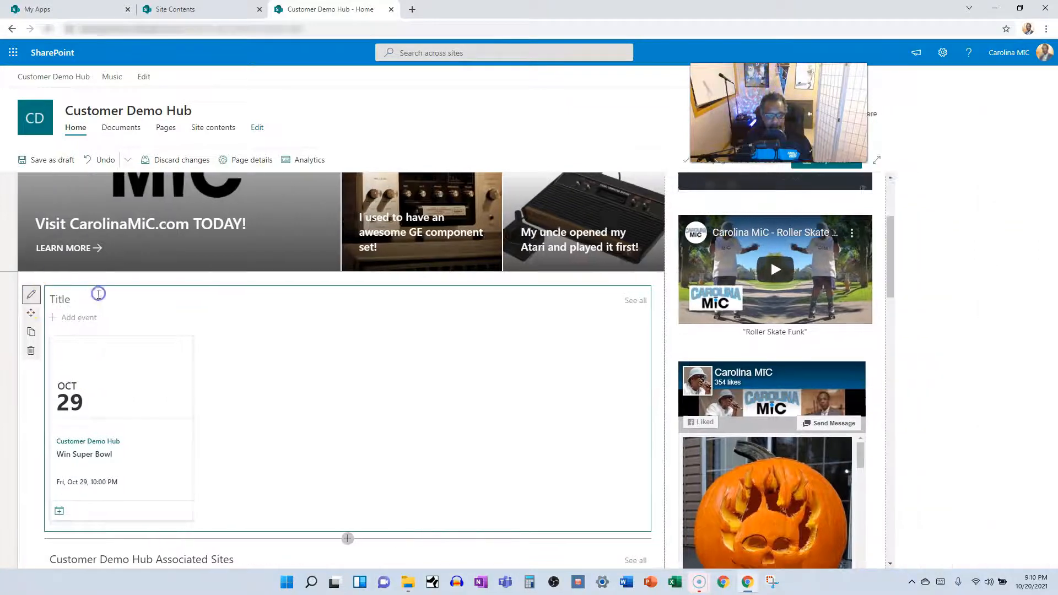
pyautogui.click(31, 294)
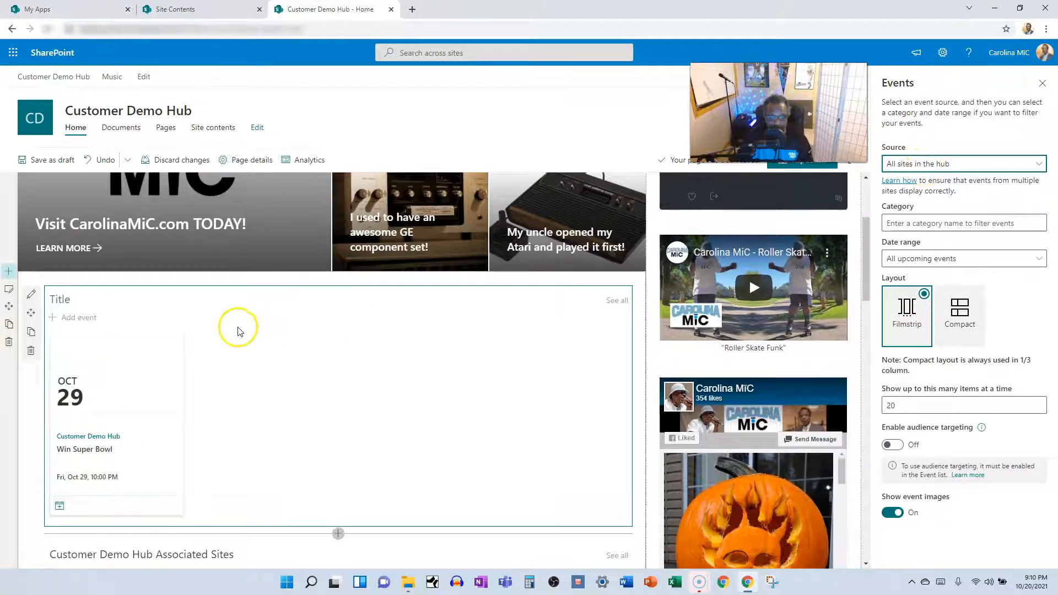
pyautogui.moveTo(442, 318)
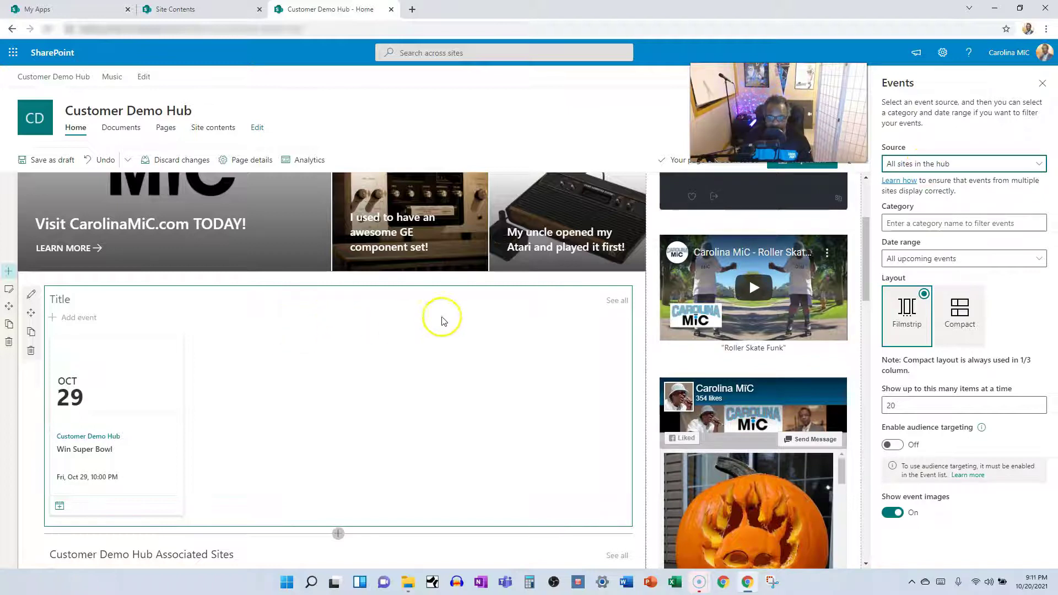
pyautogui.moveTo(1024, 166)
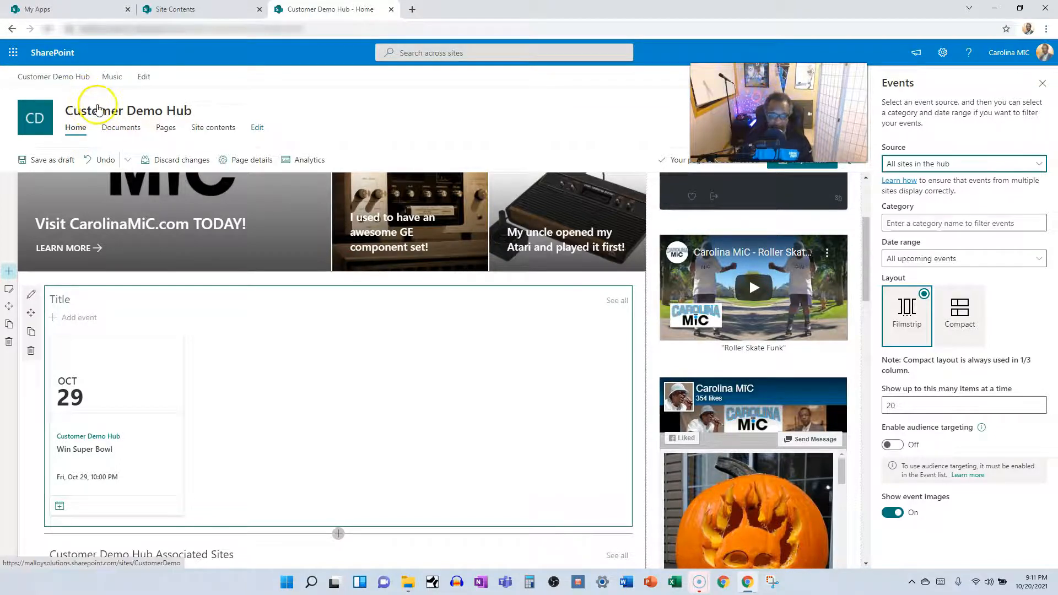
pyautogui.moveTo(970, 165)
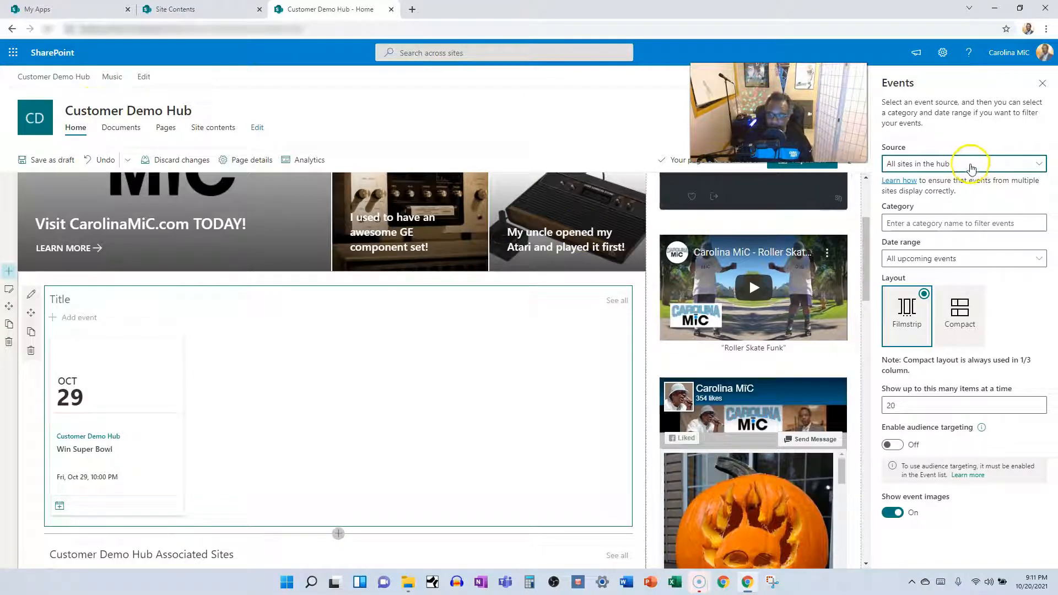
pyautogui.moveTo(969, 171)
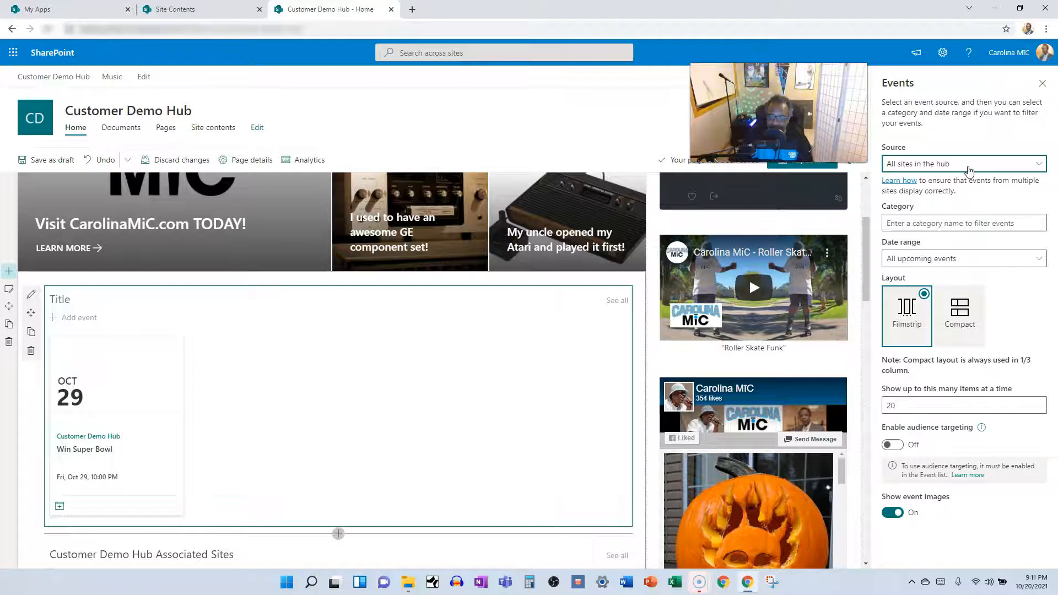
pyautogui.moveTo(940, 200)
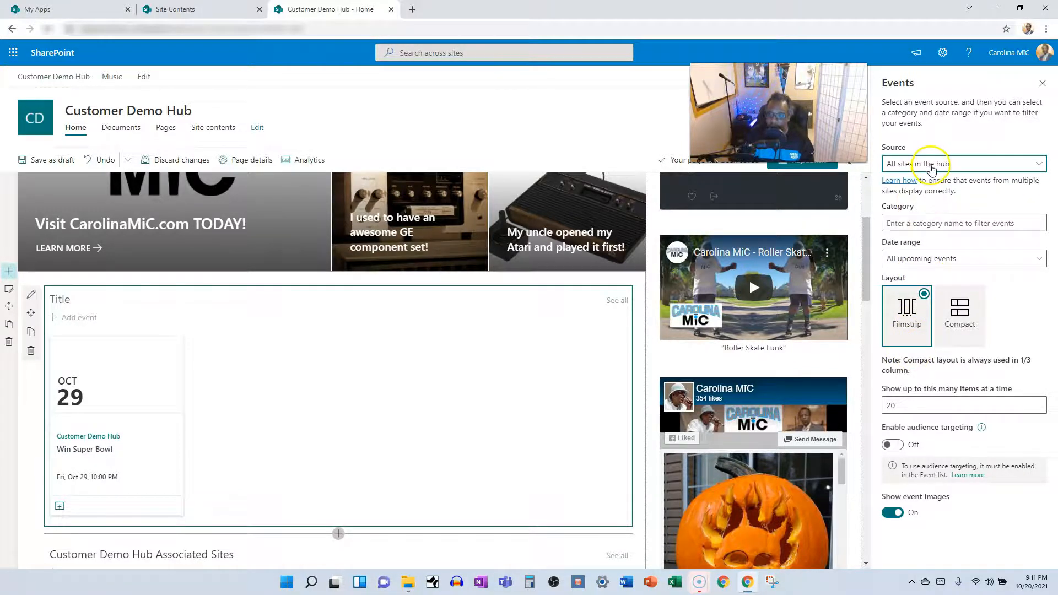
# Set the Events source to 'Events list on this site', then 'This site'.
pyautogui.click(963, 163)
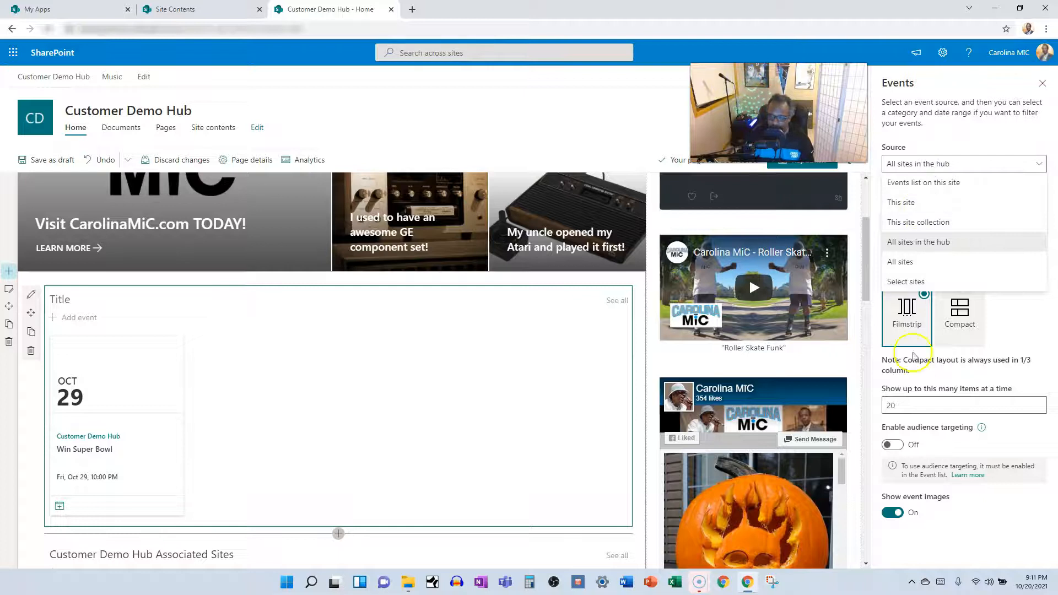
pyautogui.moveTo(907, 242)
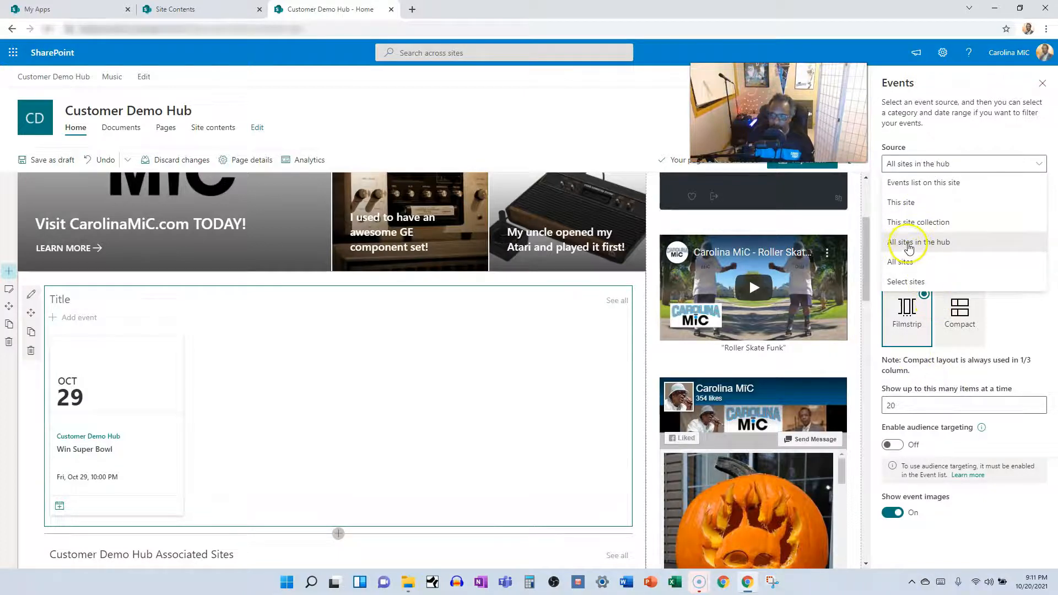
pyautogui.moveTo(910, 182)
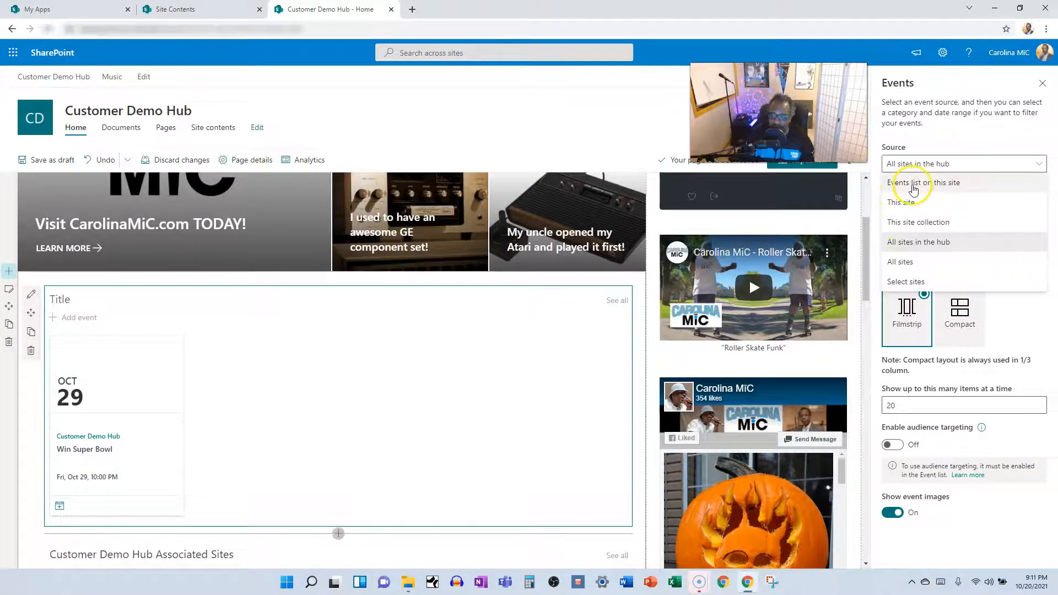
pyautogui.click(912, 182)
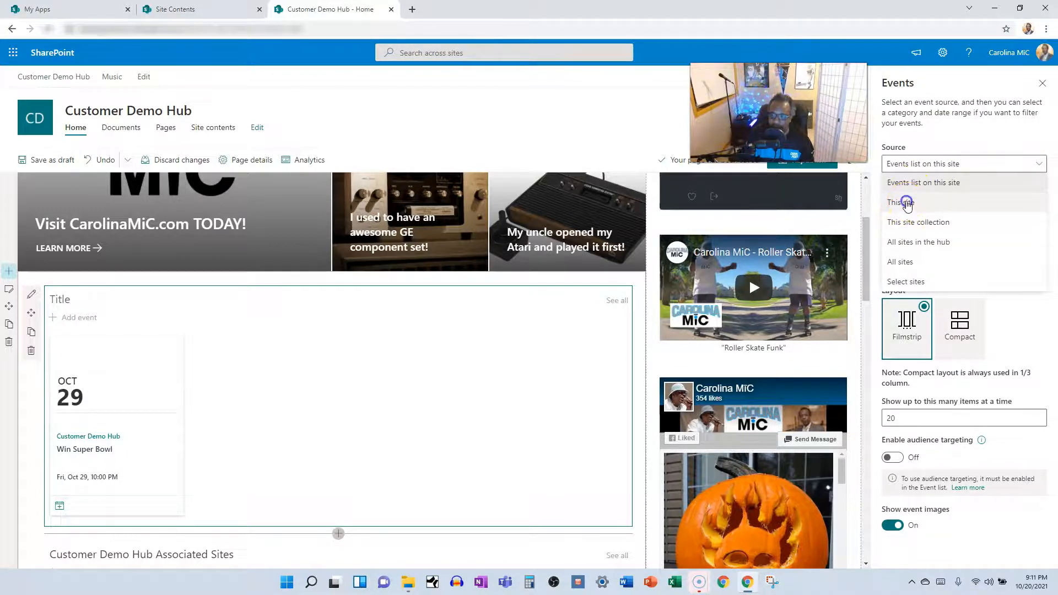
pyautogui.click(899, 202)
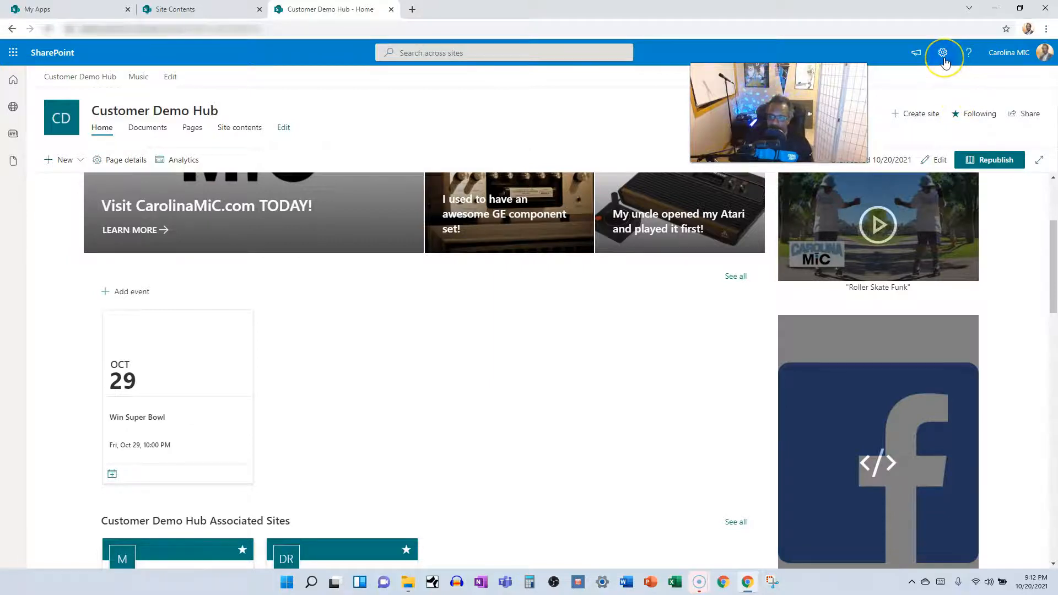
# Open the Events list from the site's Site contents page.
pyautogui.click(942, 52)
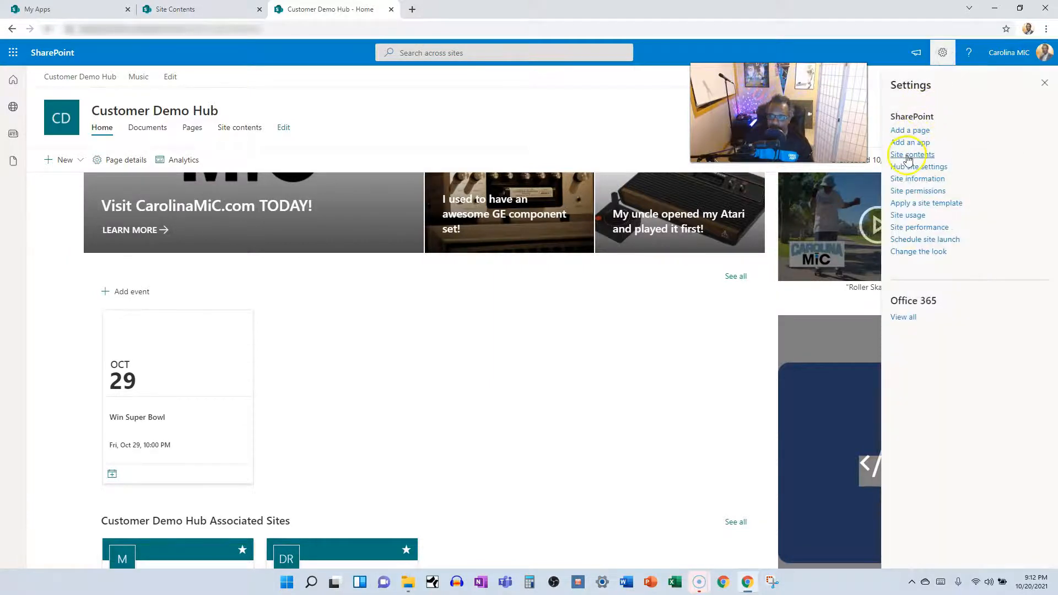
pyautogui.click(909, 159)
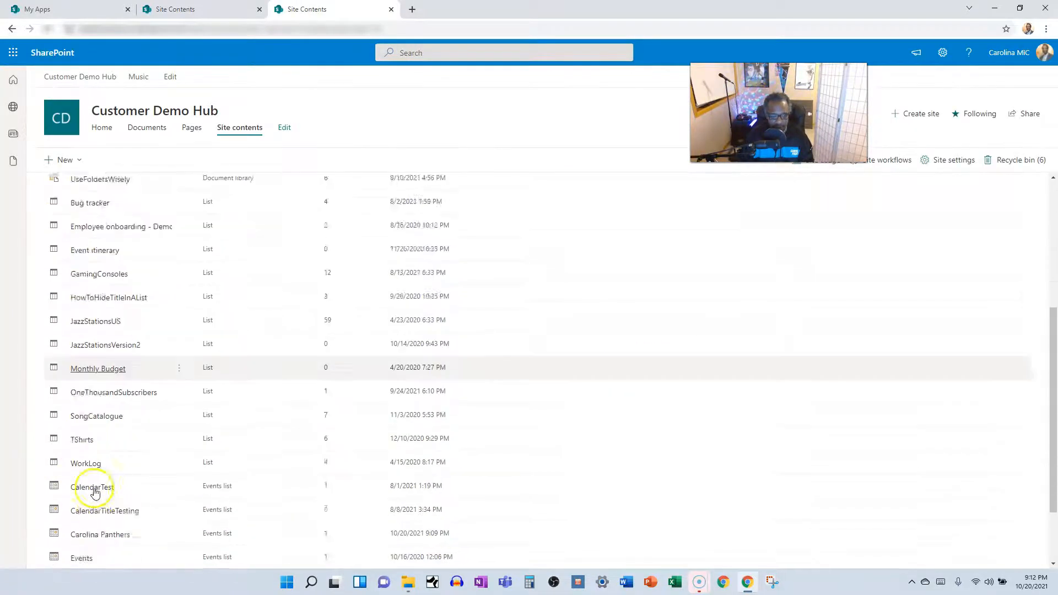
pyautogui.scroll(-3)
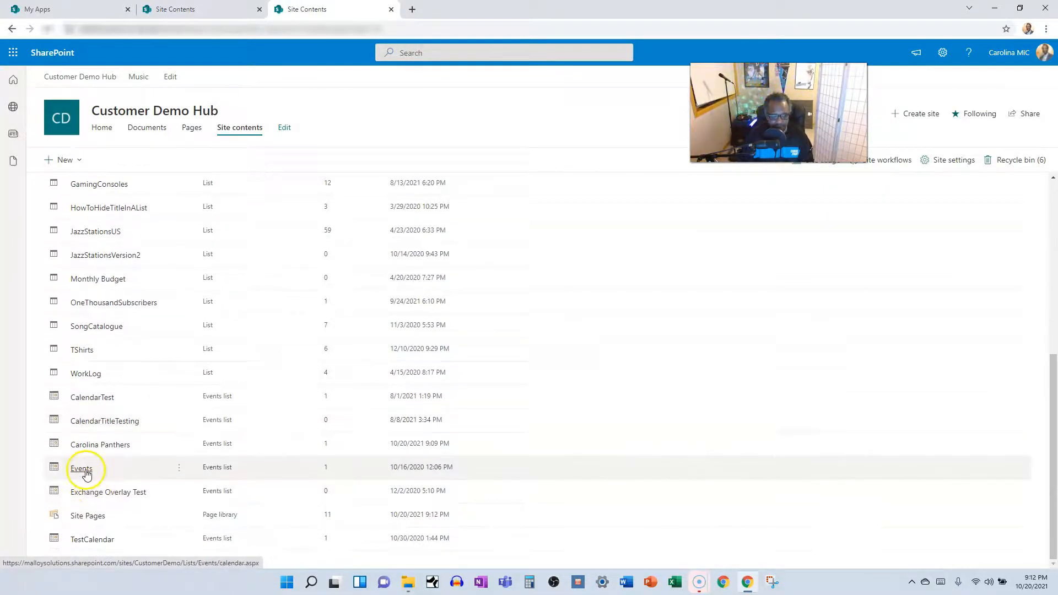
pyautogui.click(85, 468)
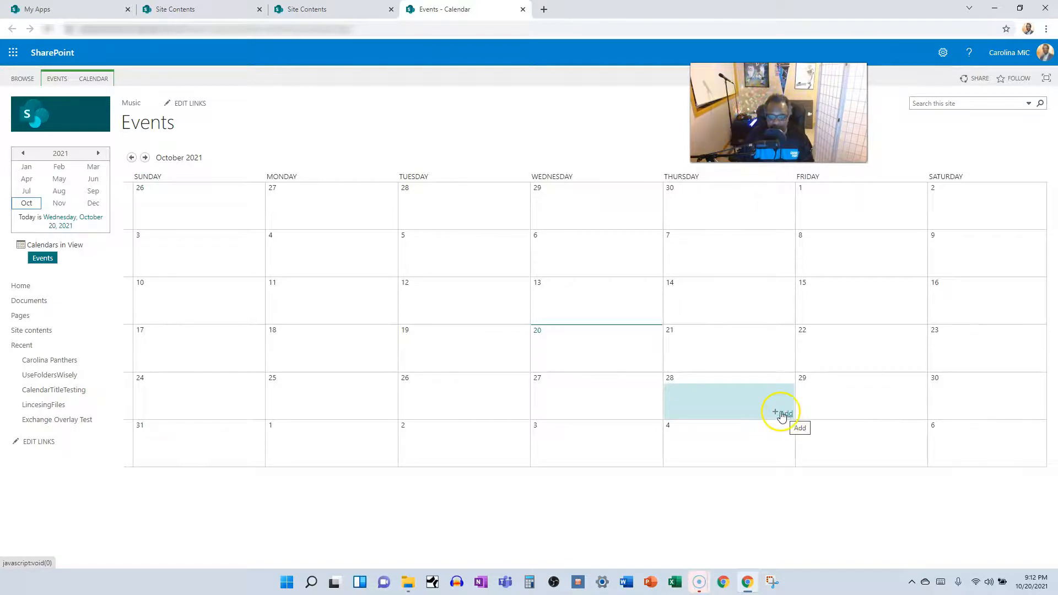
# Add and save a 'Happy People' event on October 28 in the Events calendar.
pyautogui.click(783, 412)
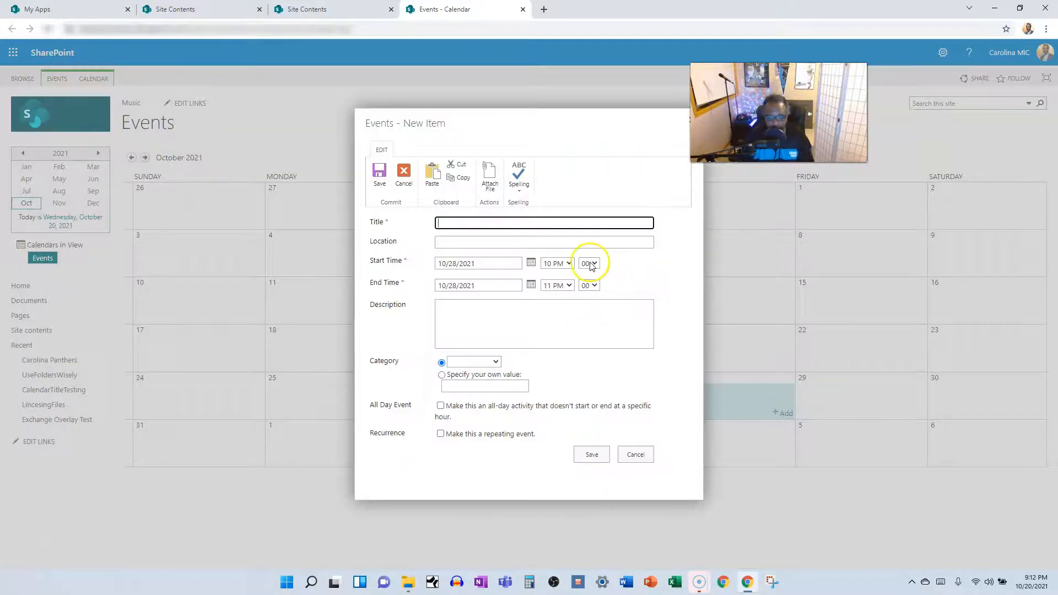
pyautogui.write('Happy')
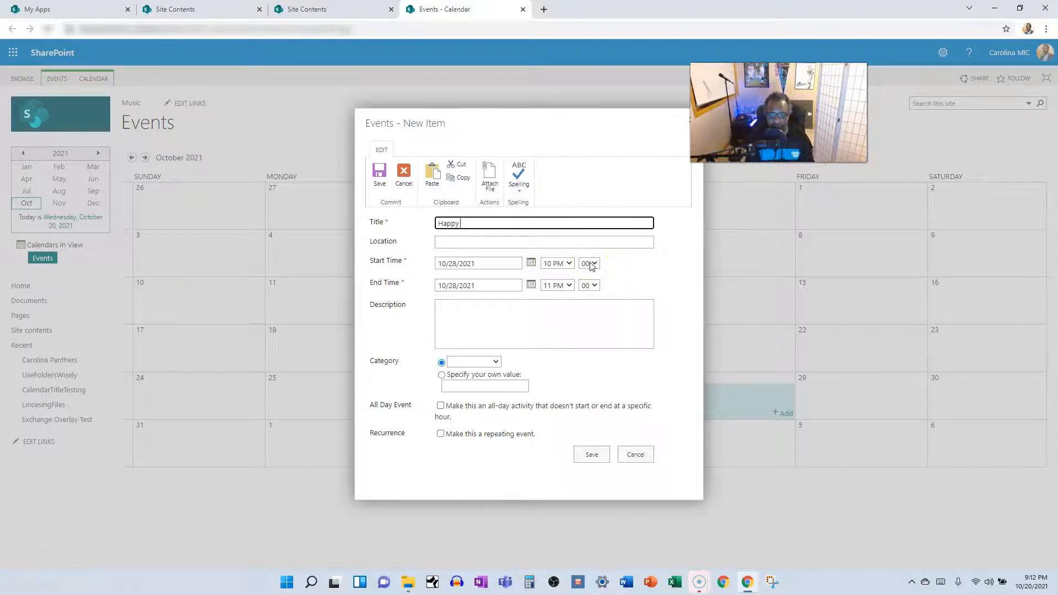
pyautogui.write('People')
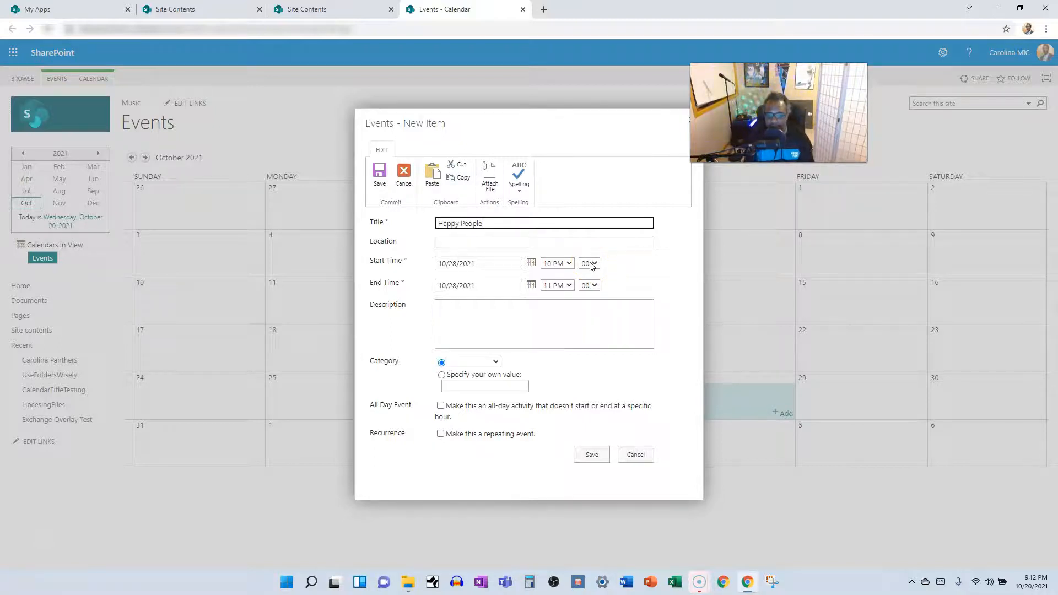
pyautogui.click(591, 454)
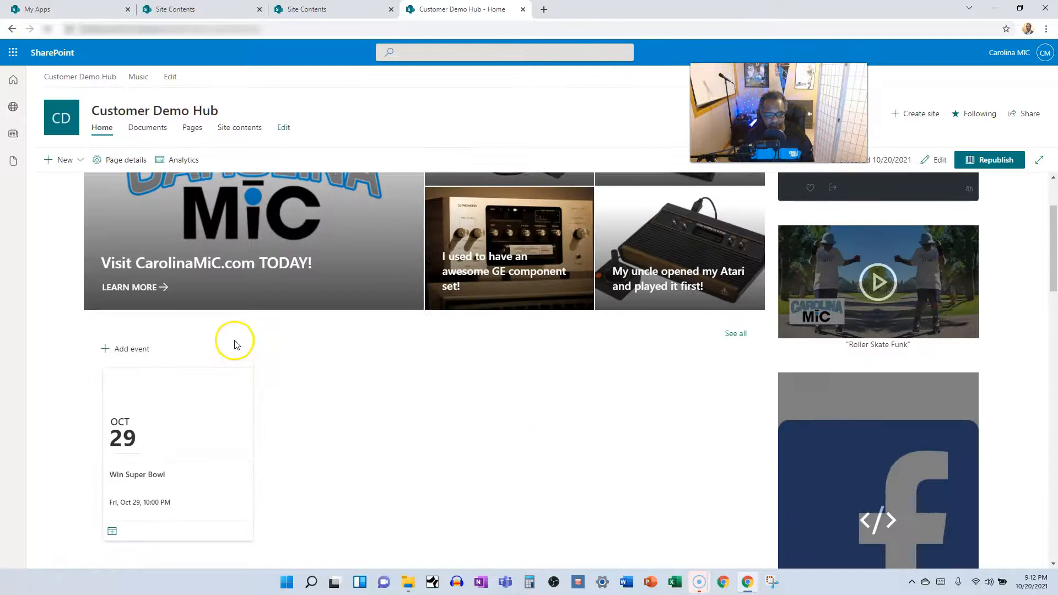
# Enter edit mode on the home page and open the Events web part's property pane.
pyautogui.scroll(-3)
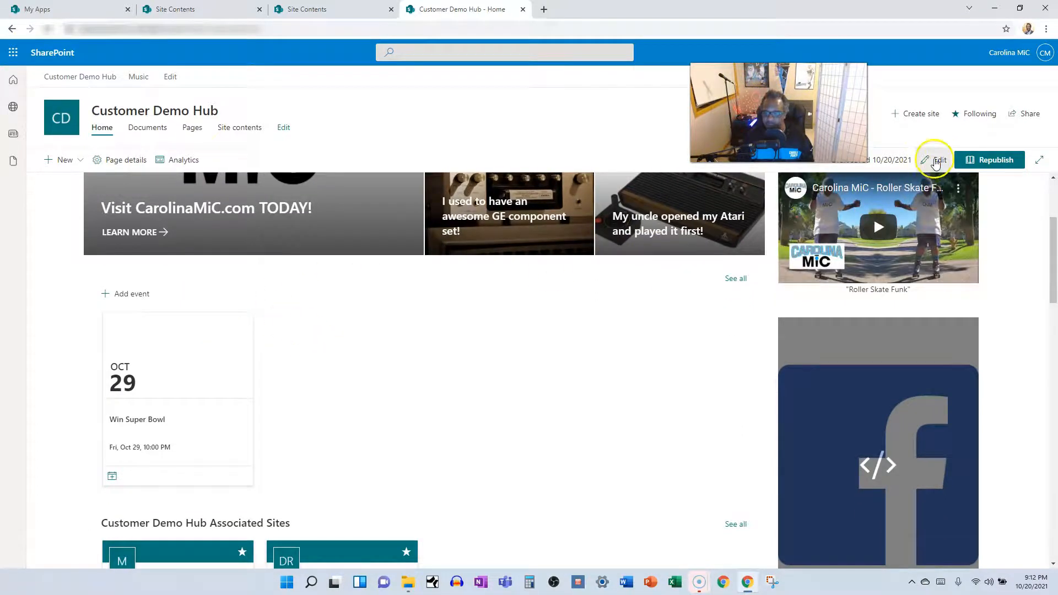
pyautogui.click(934, 159)
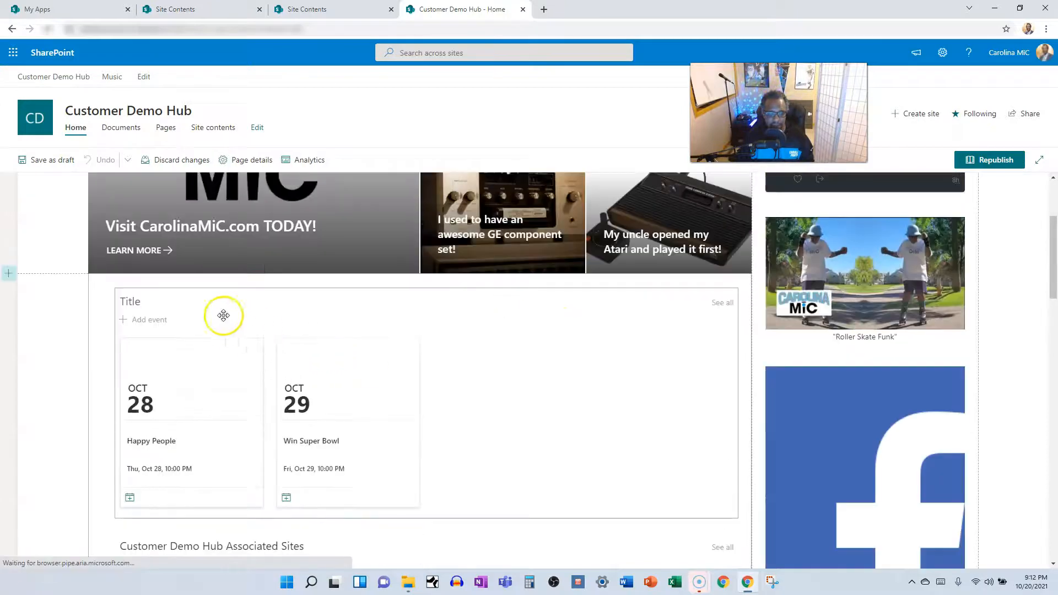
pyautogui.click(224, 315)
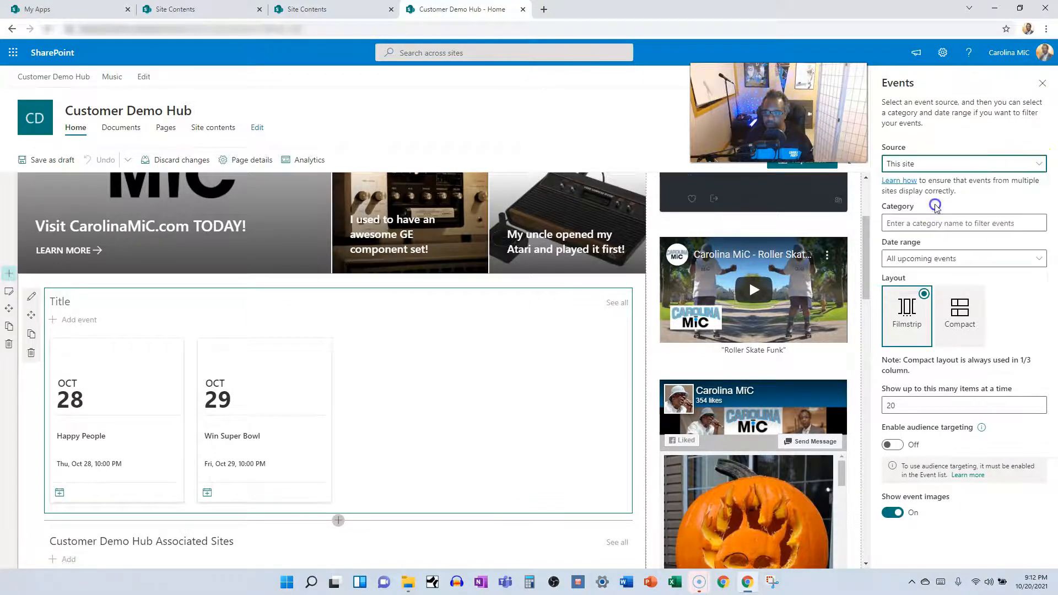
# Reselect 'This site' as the event source, then reopen the source list to review options.
pyautogui.click(964, 163)
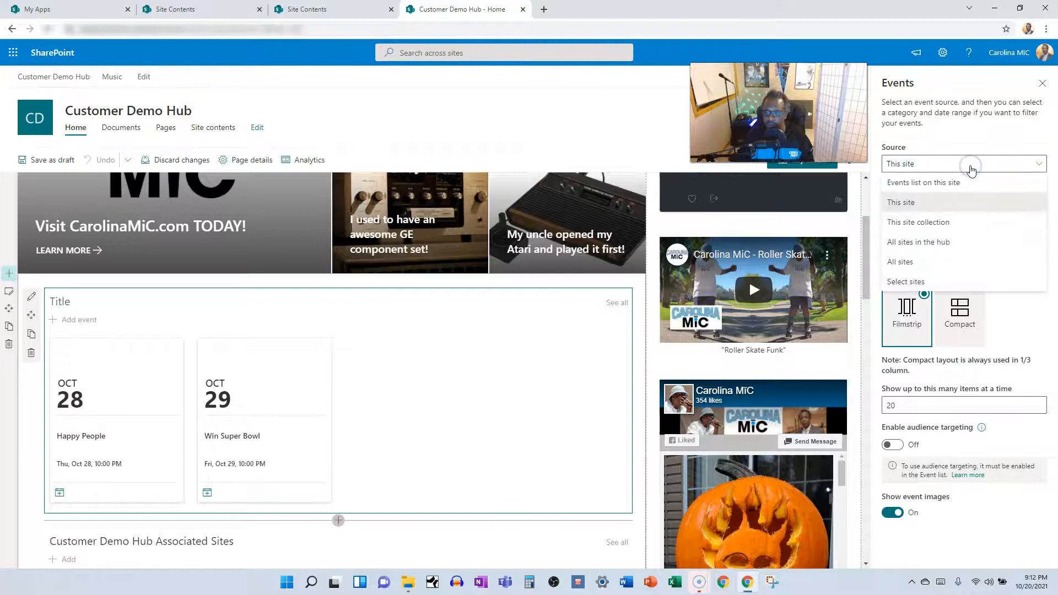
pyautogui.moveTo(915, 204)
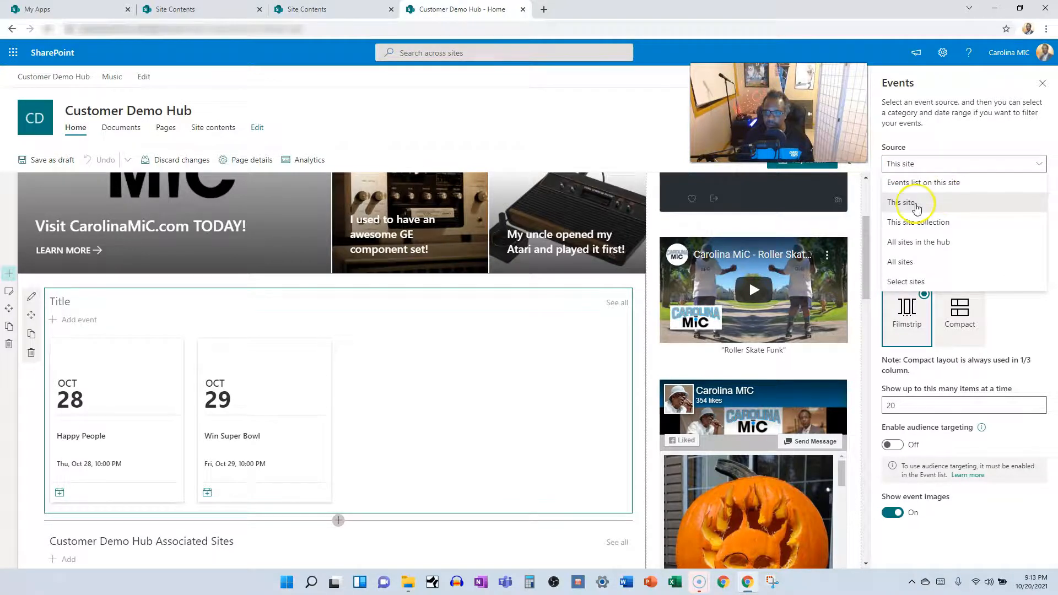
pyautogui.click(917, 202)
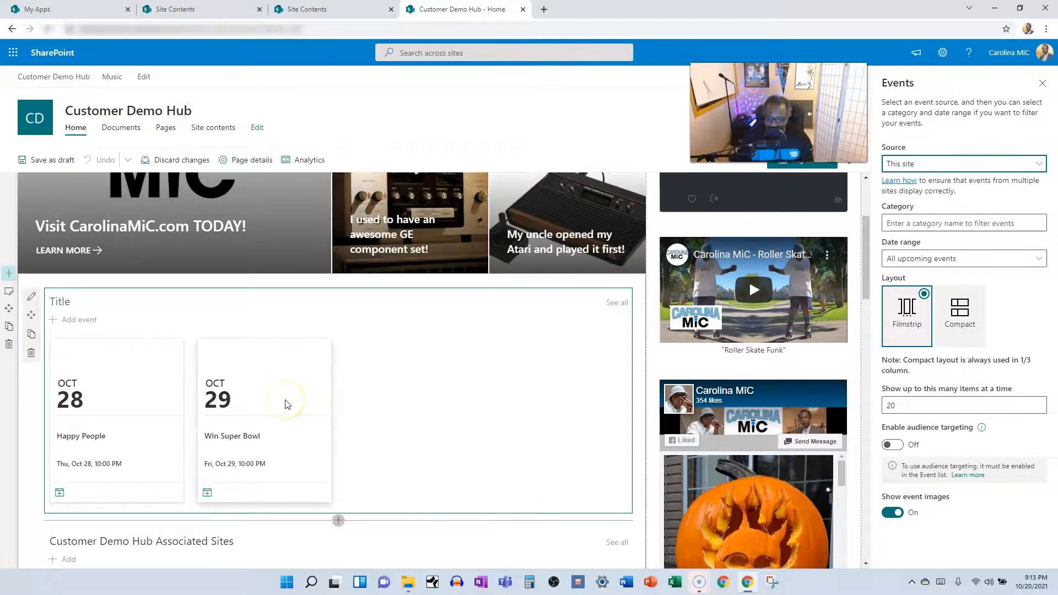
pyautogui.moveTo(143, 419)
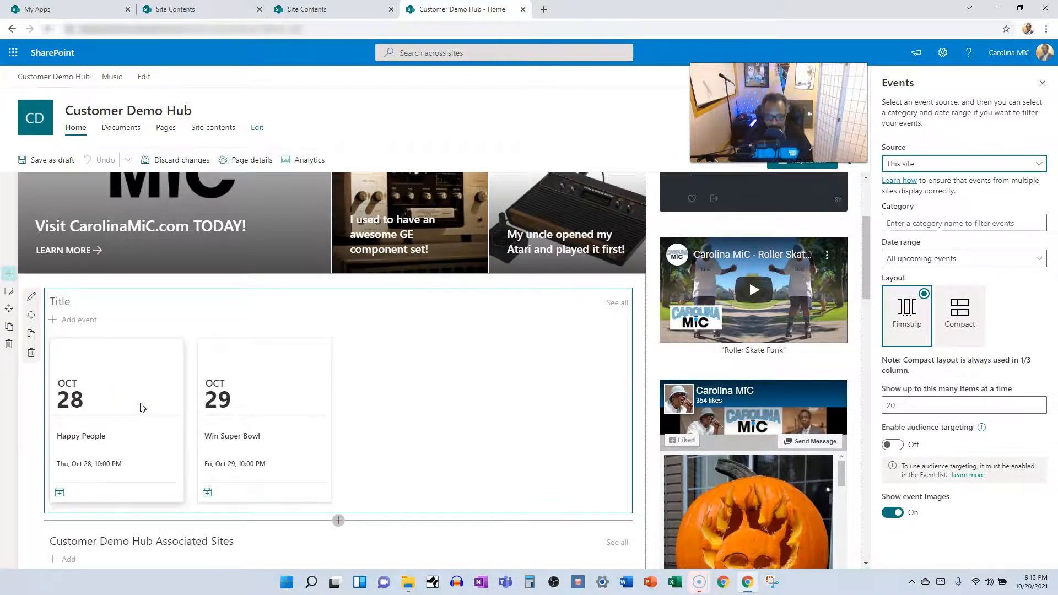
pyautogui.click(964, 163)
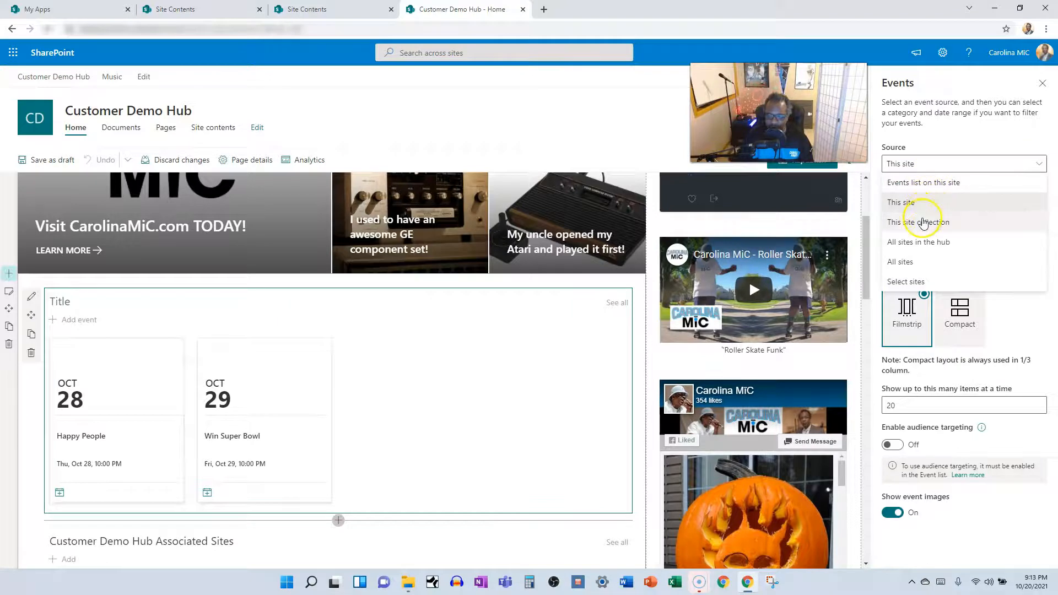
pyautogui.moveTo(923, 222)
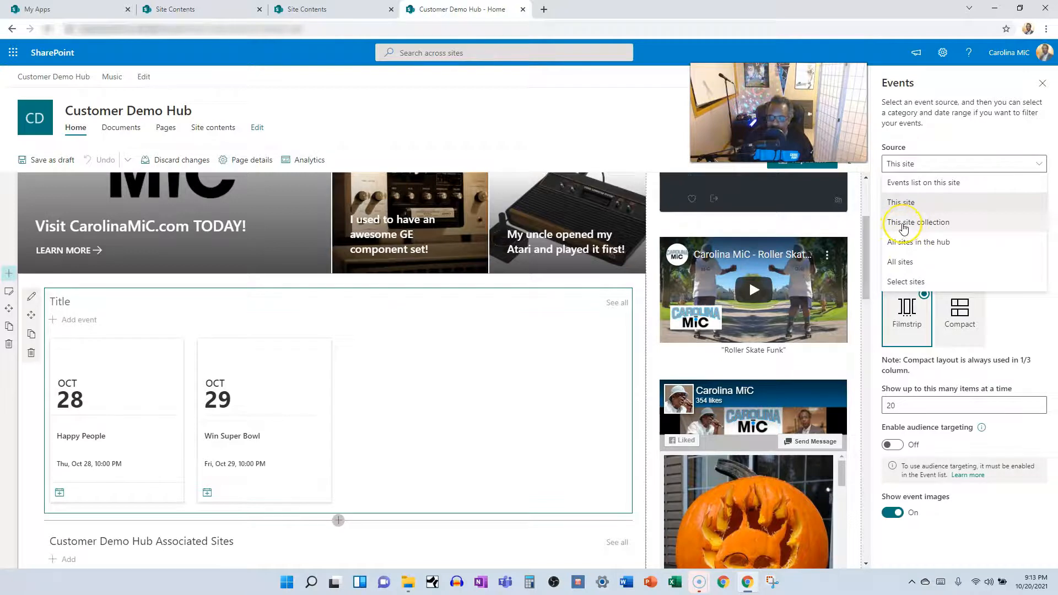
pyautogui.moveTo(904, 222)
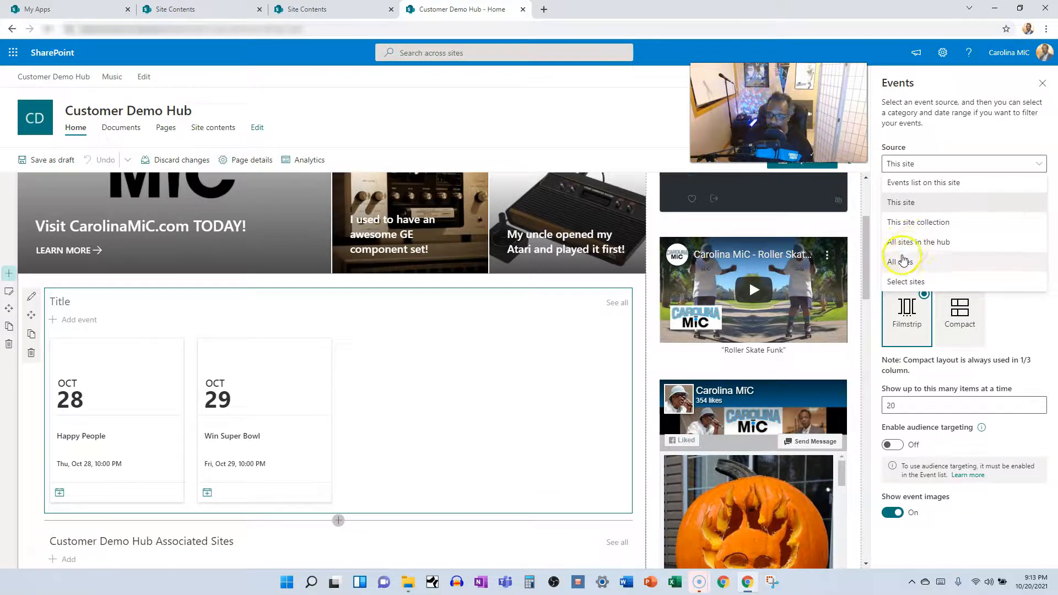
pyautogui.moveTo(902, 264)
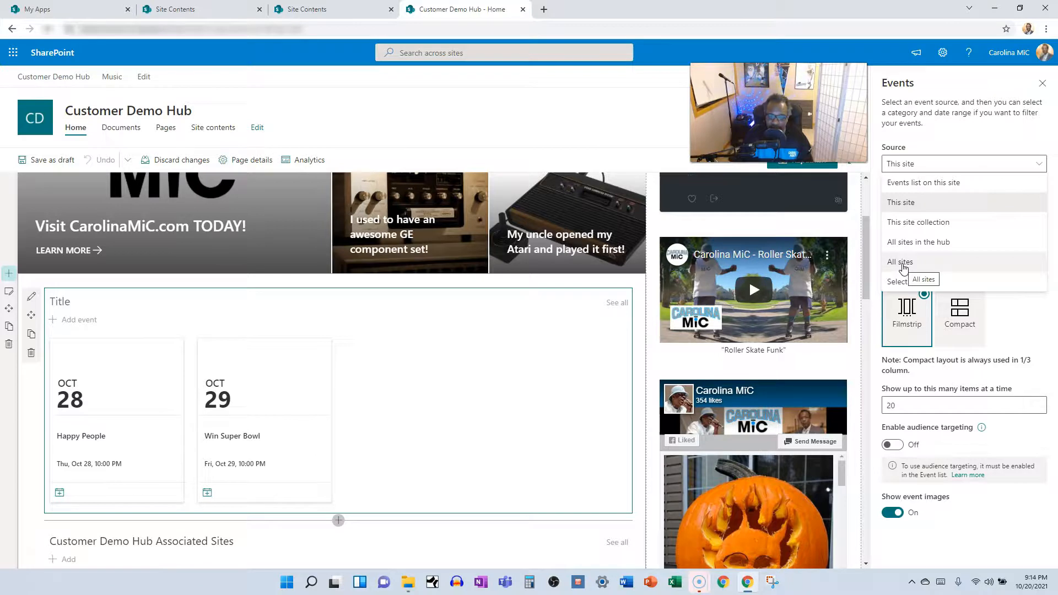
pyautogui.moveTo(896, 284)
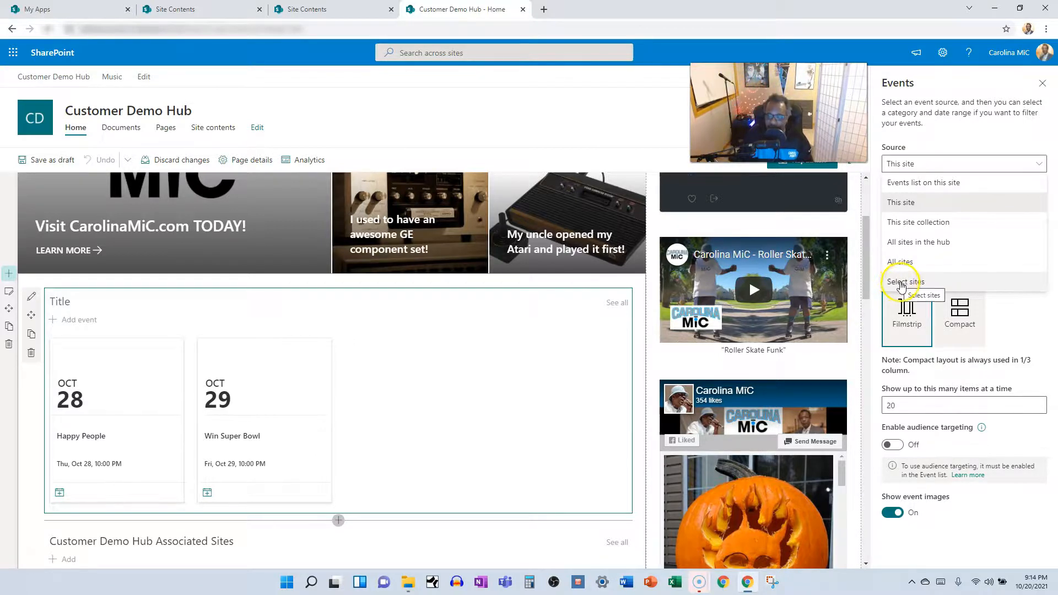
# Switch the event source to 'Select sites' and tick Customer Demo Hub.
pyautogui.click(900, 281)
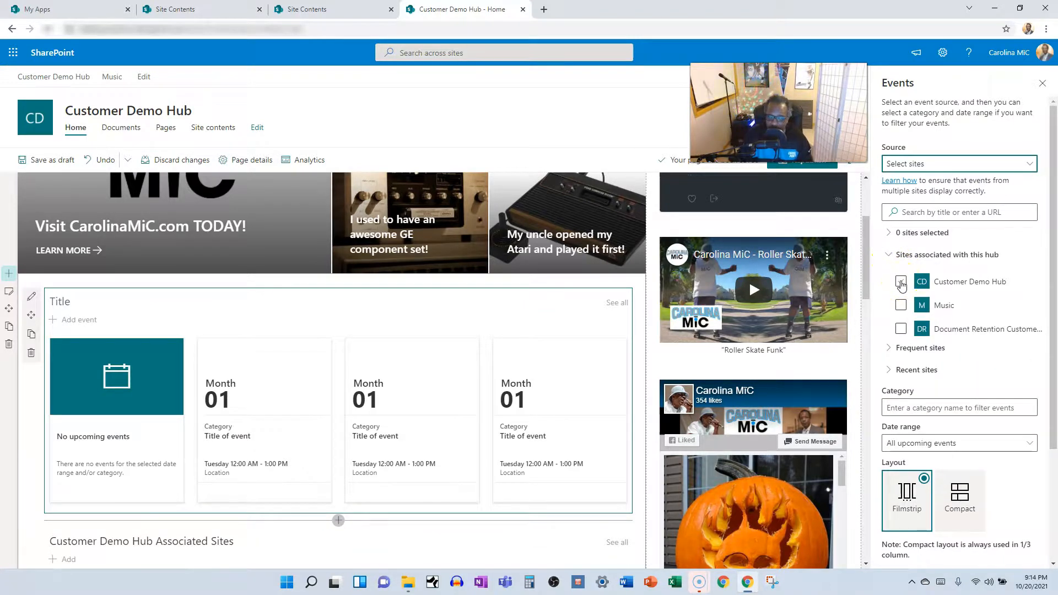
pyautogui.click(900, 282)
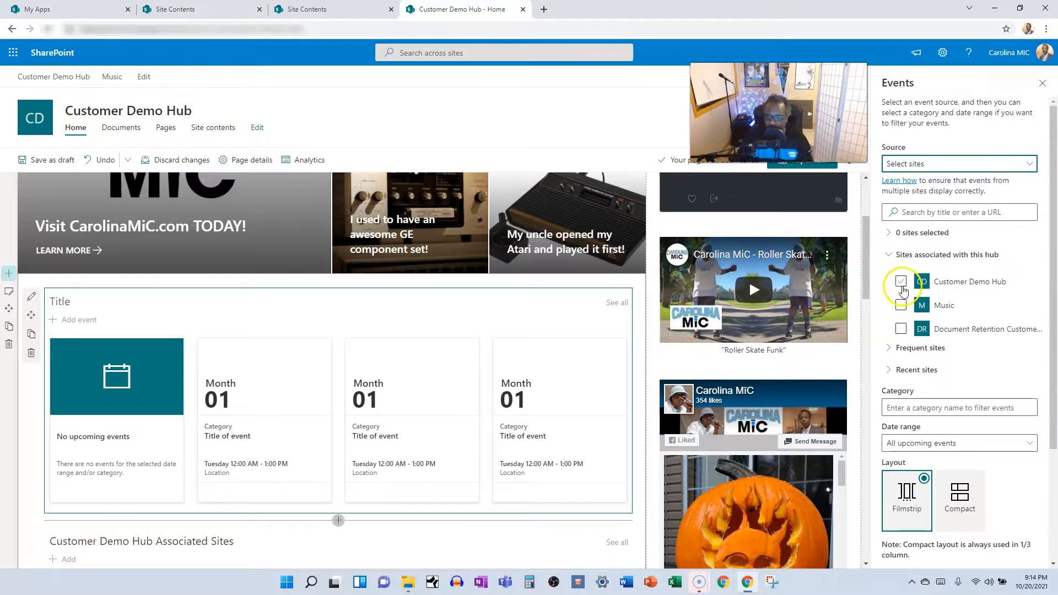